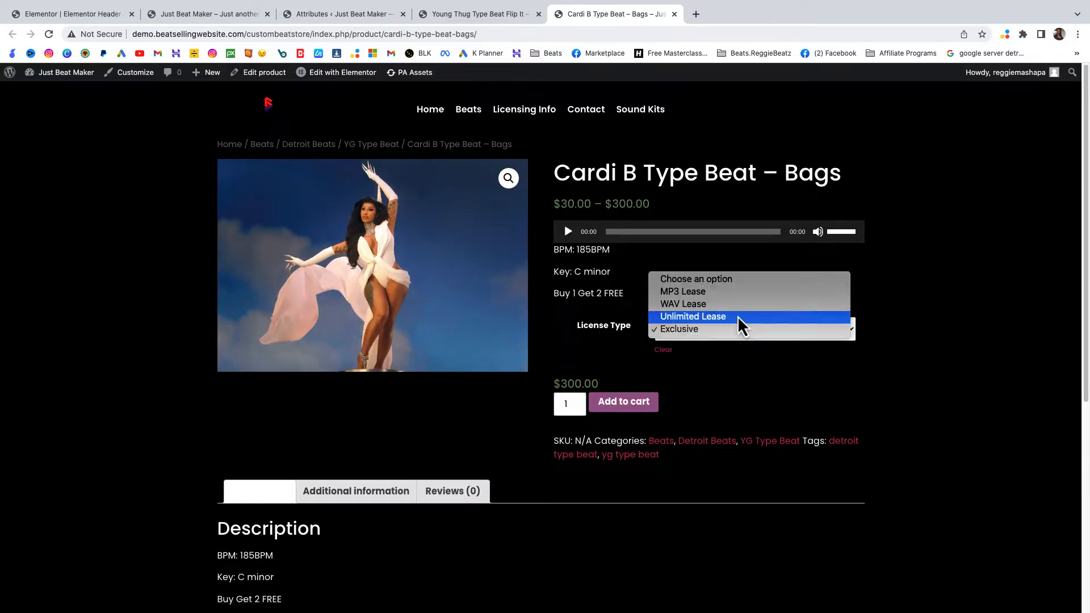
Try Unlimited, WAV and Unlimited Lease on the Cardi B beat, then open the Young Thug page.
left_click(692, 316)
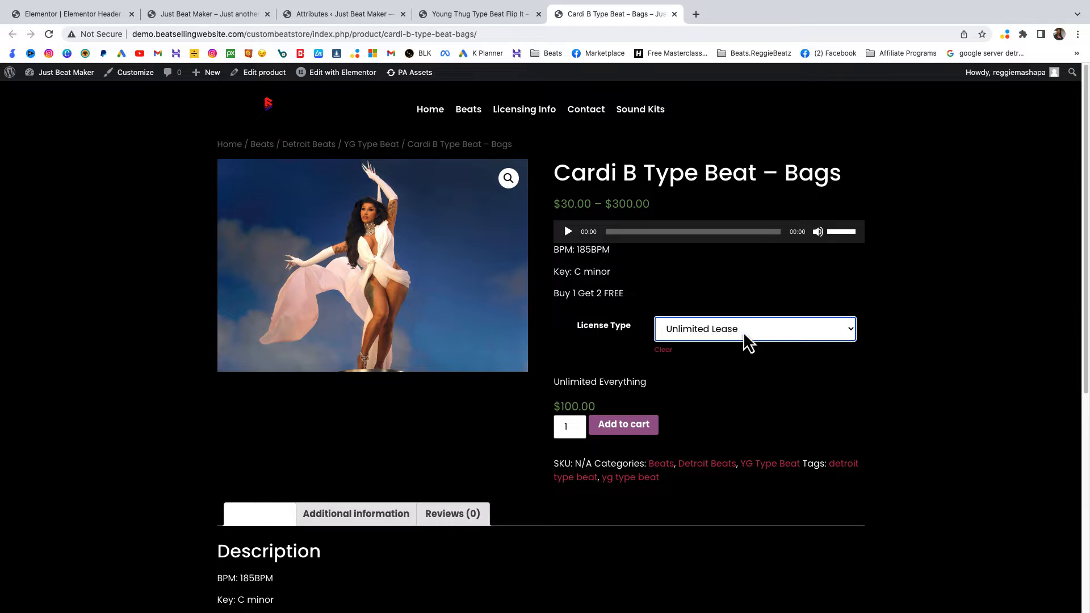
left_click(755, 328)
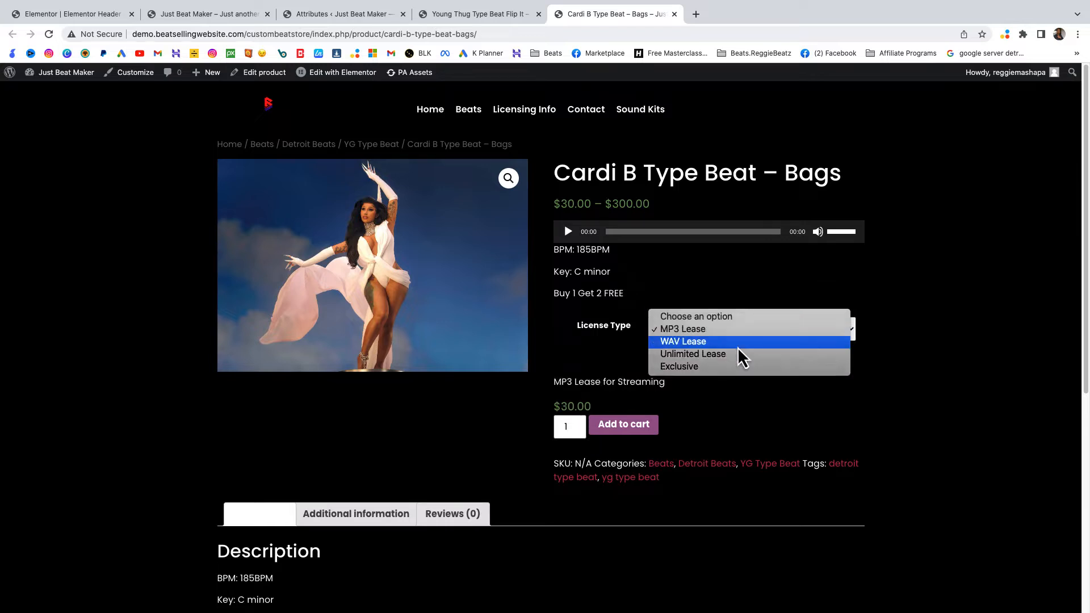
left_click(683, 342)
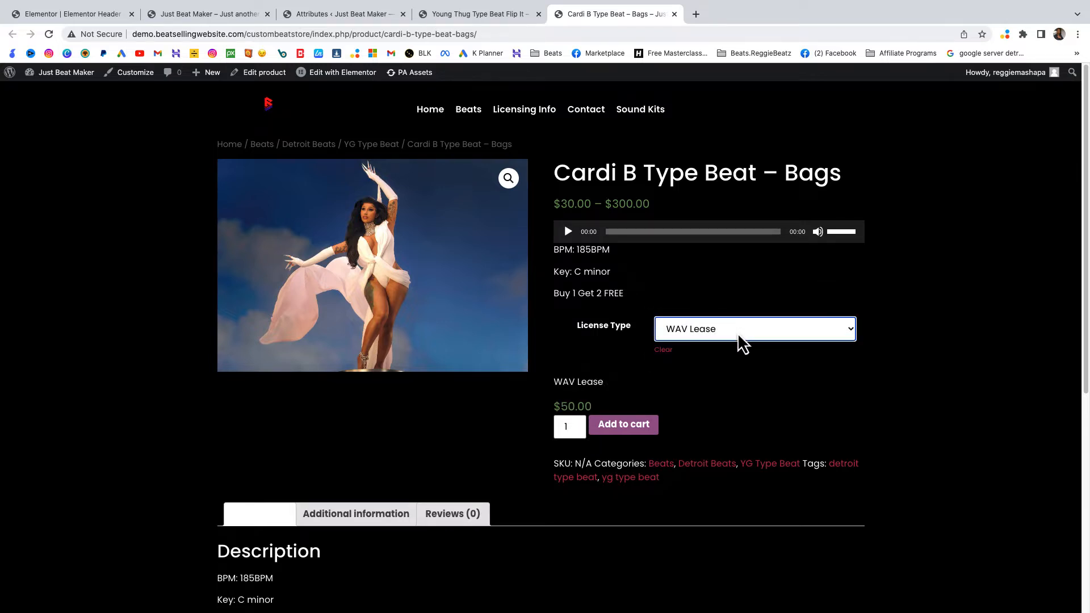
left_click(754, 329)
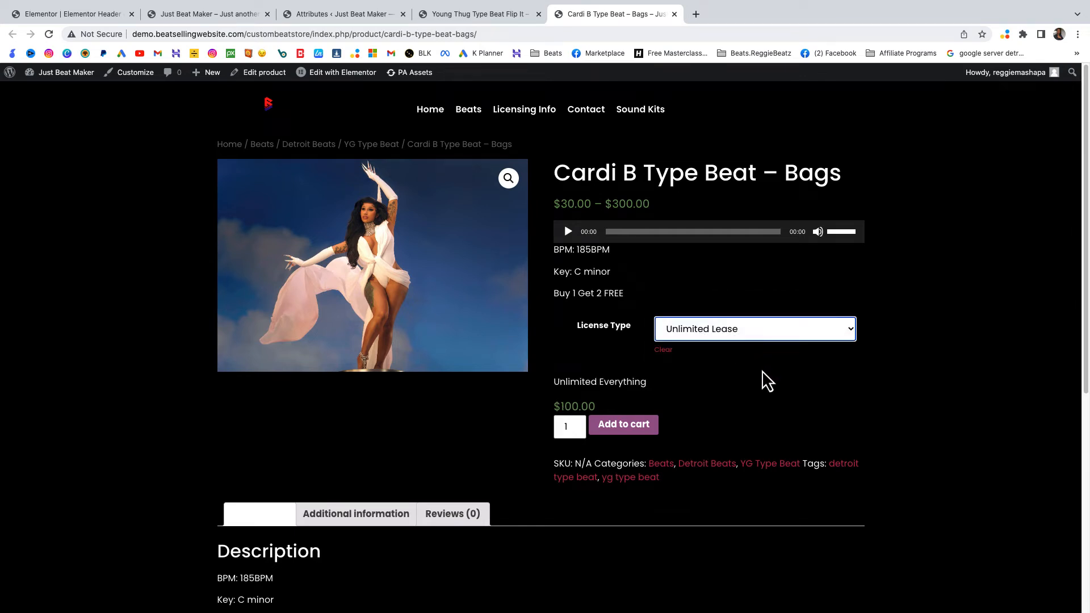
left_click(476, 14)
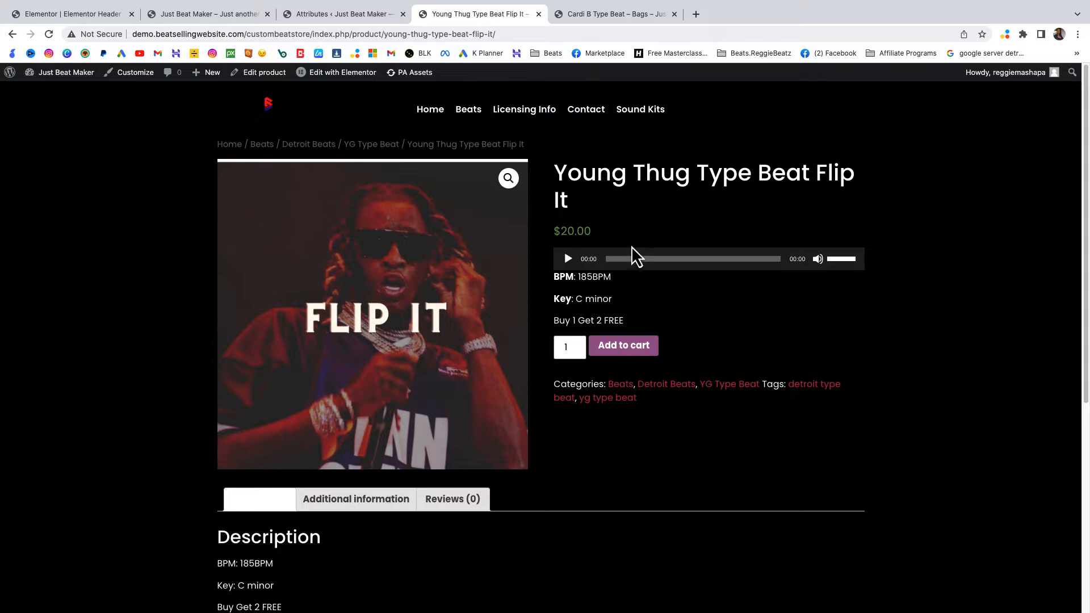
mouse_move(622, 351)
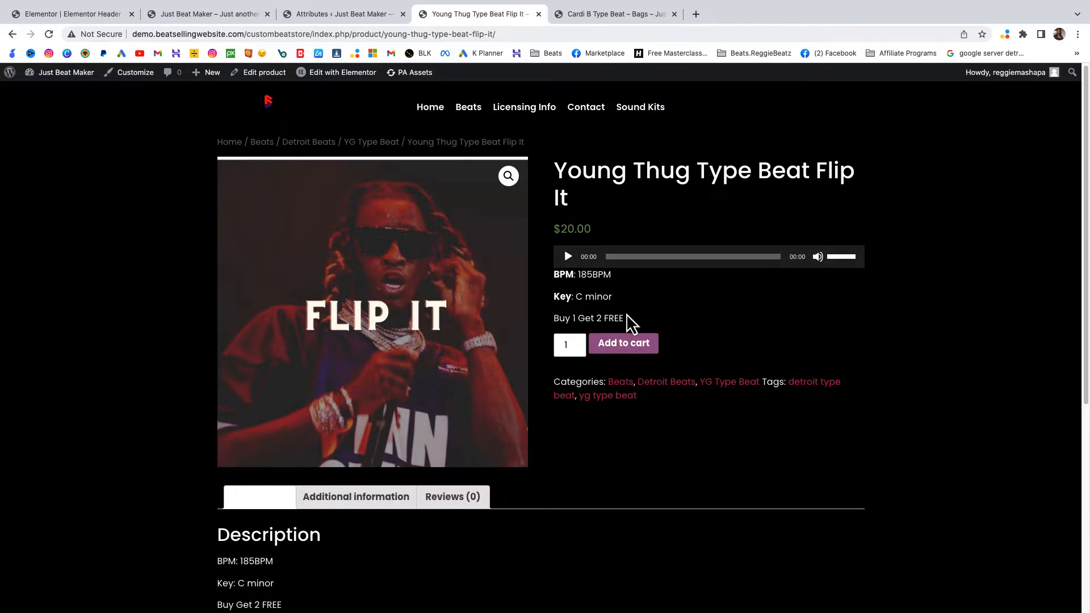
mouse_move(714, 368)
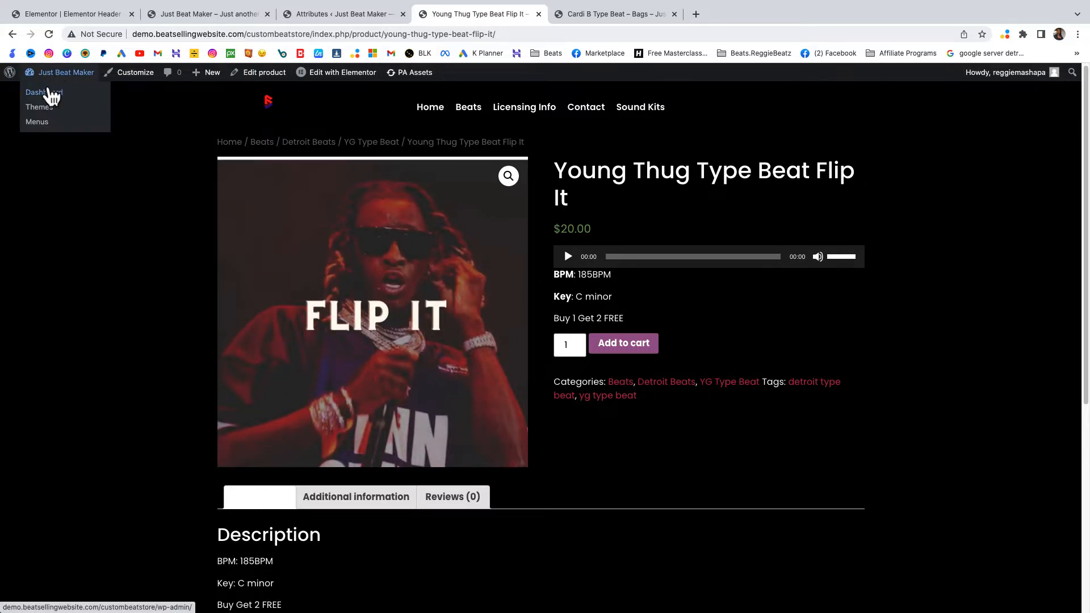
Go from the Dashboard to Products > Attributes, where License Type is listed.
left_click(43, 92)
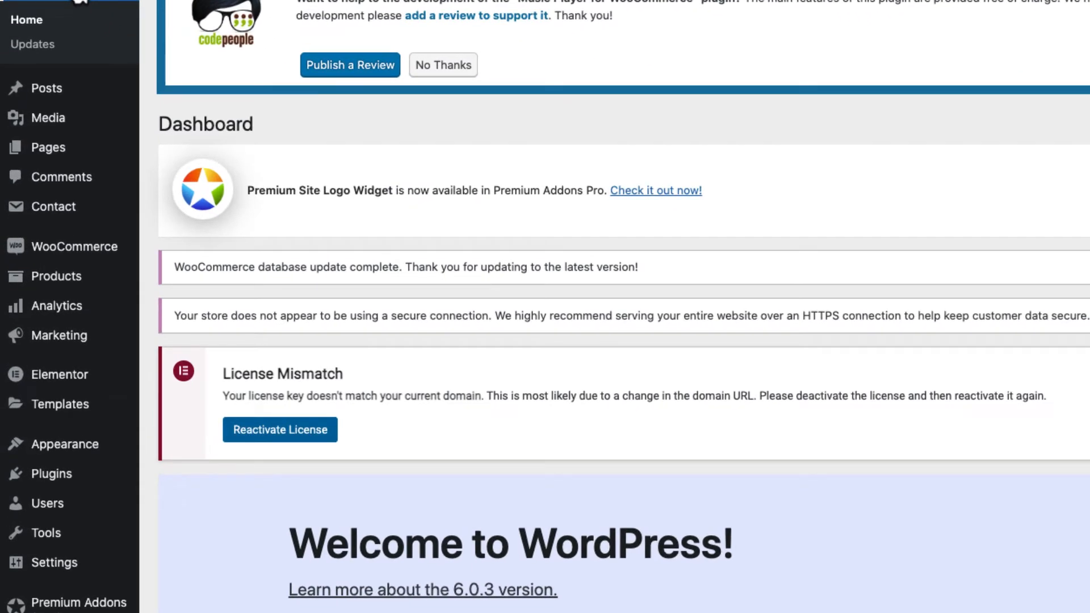
mouse_move(74, 246)
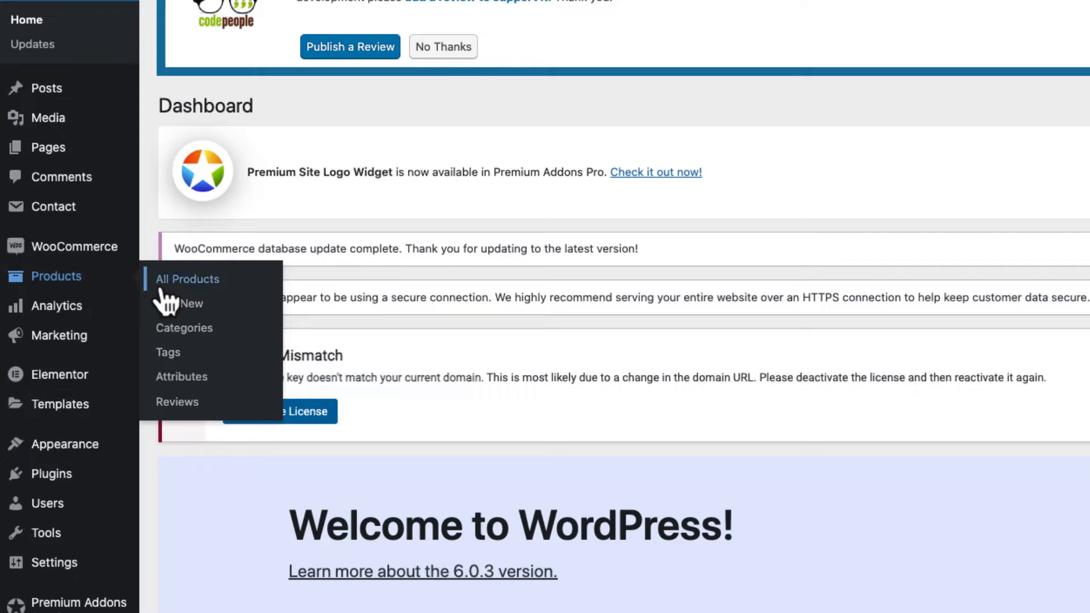
left_click(182, 376)
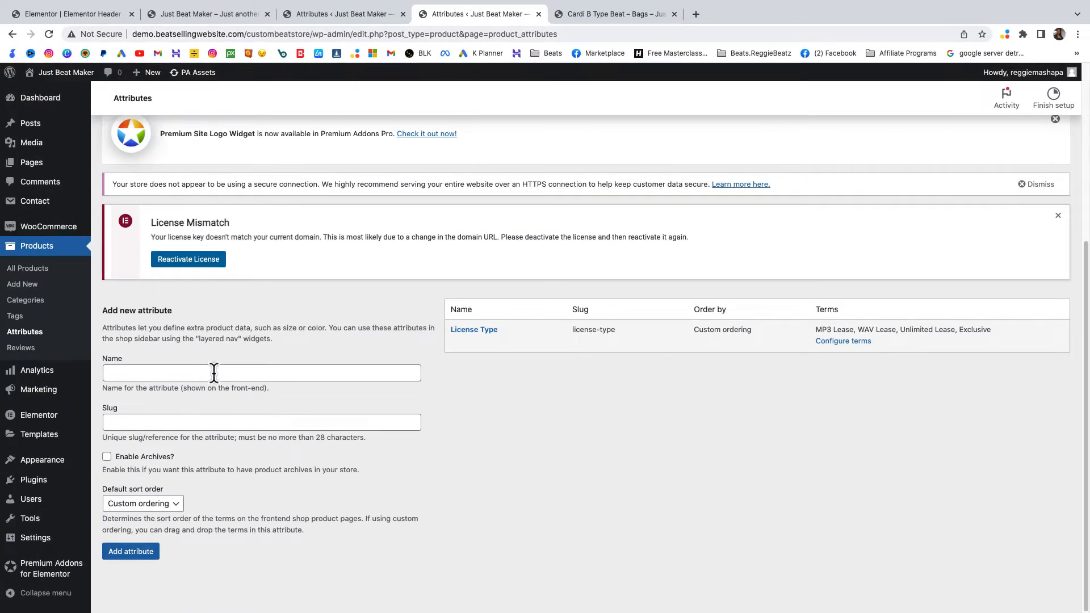
Add a new product attribute named 'License type Demo'.
type("License type")
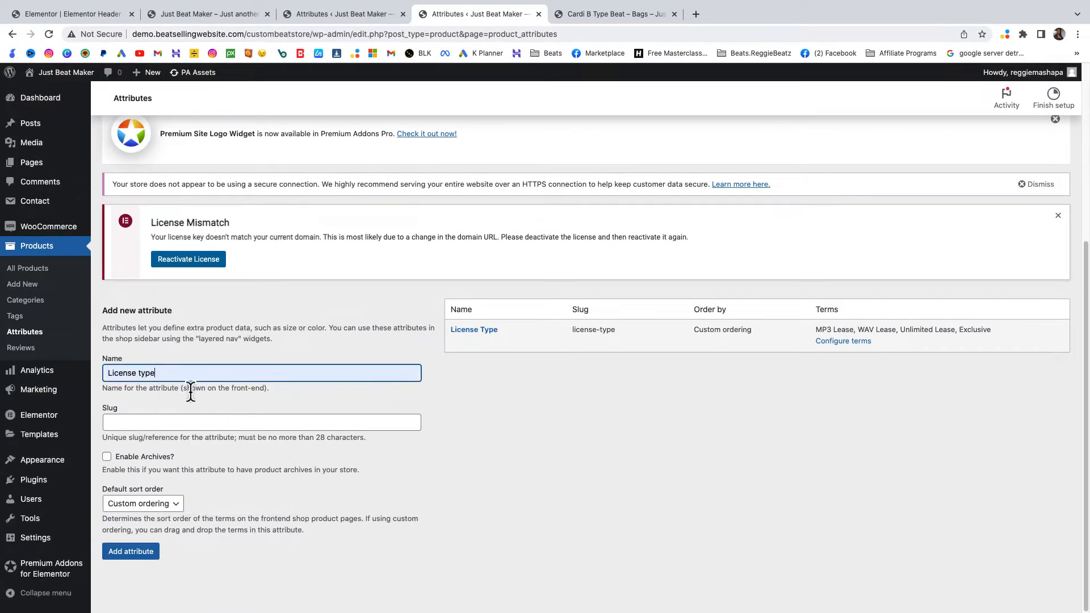
type("D")
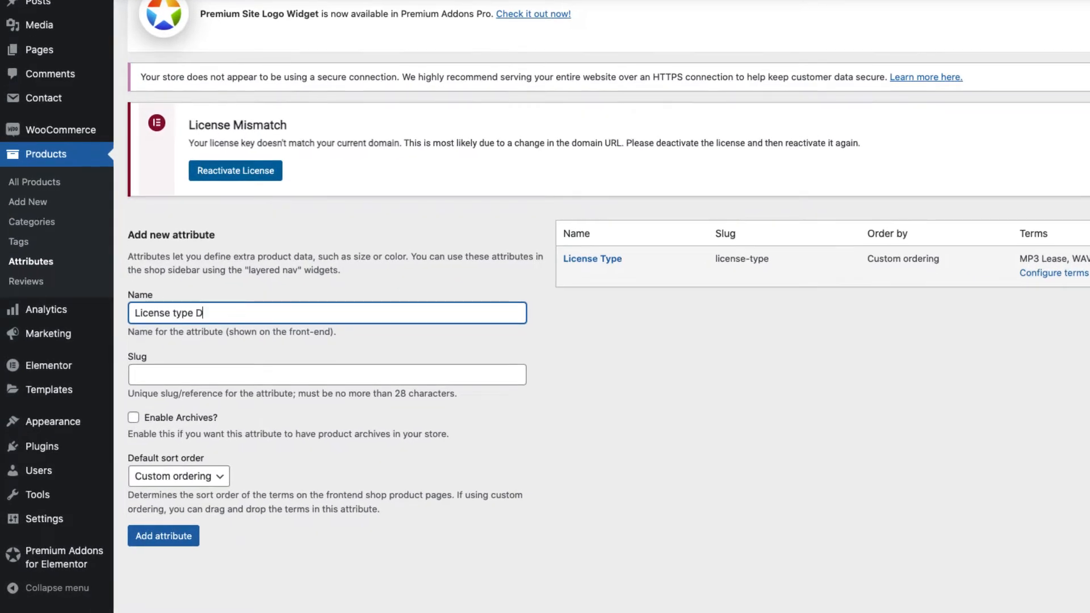
type("emo")
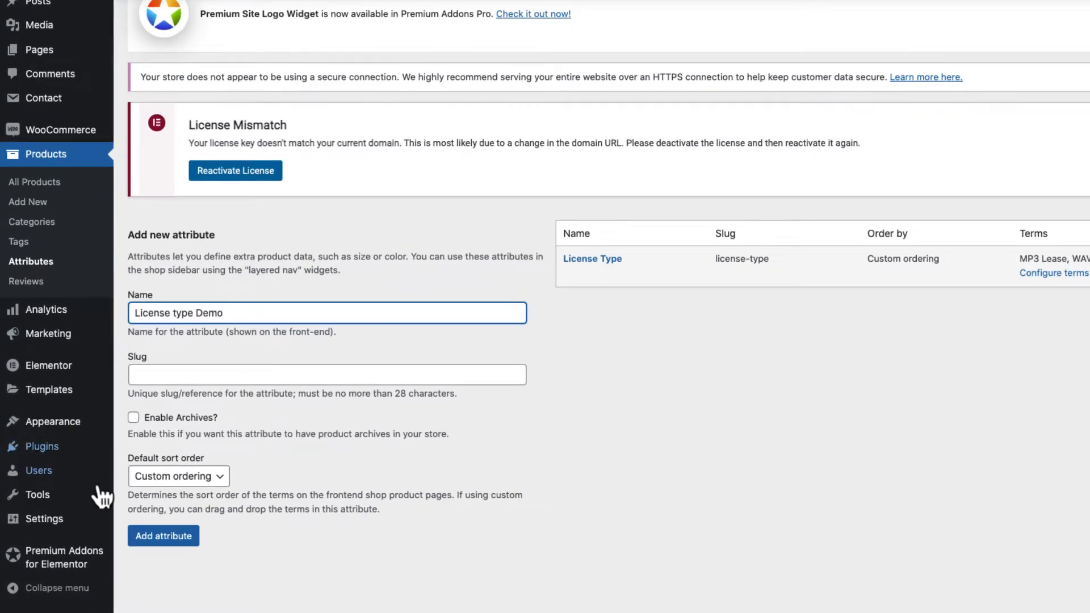
left_click(163, 536)
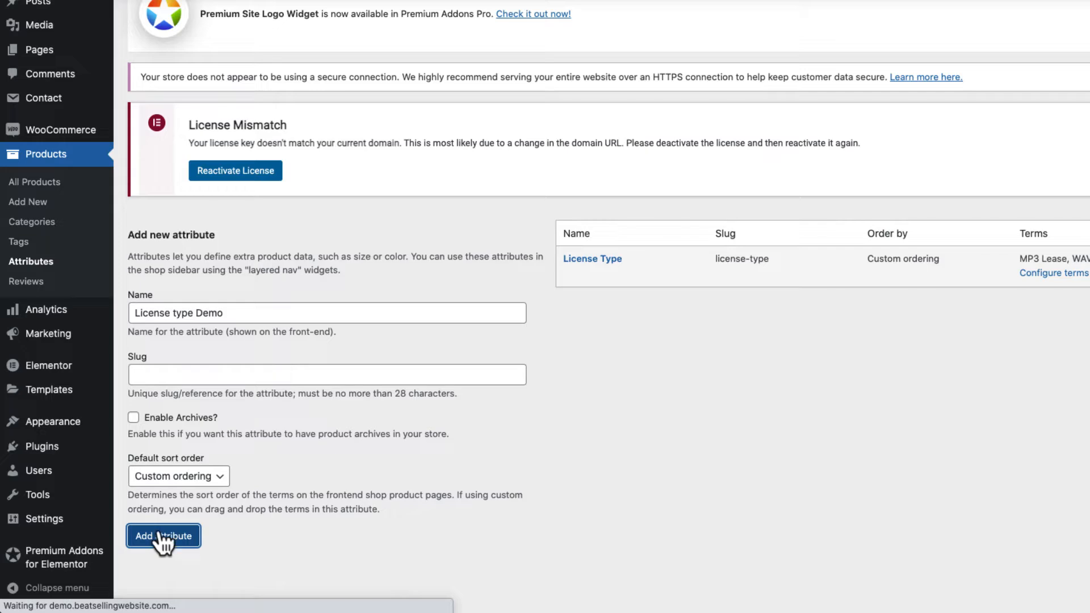
left_click(163, 536)
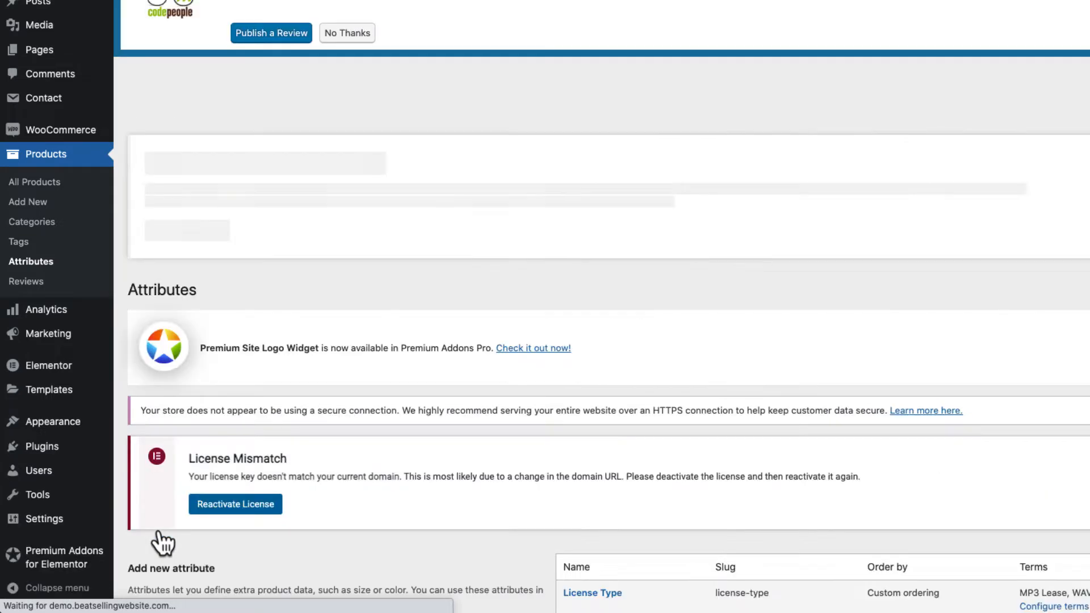
scroll("down", 3)
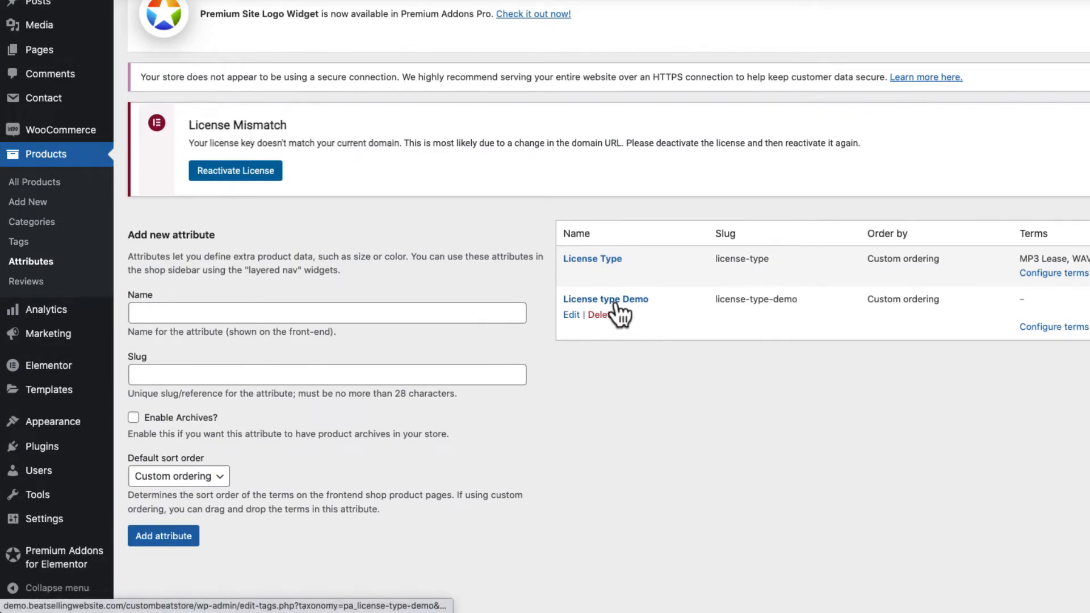
scroll("up", 3)
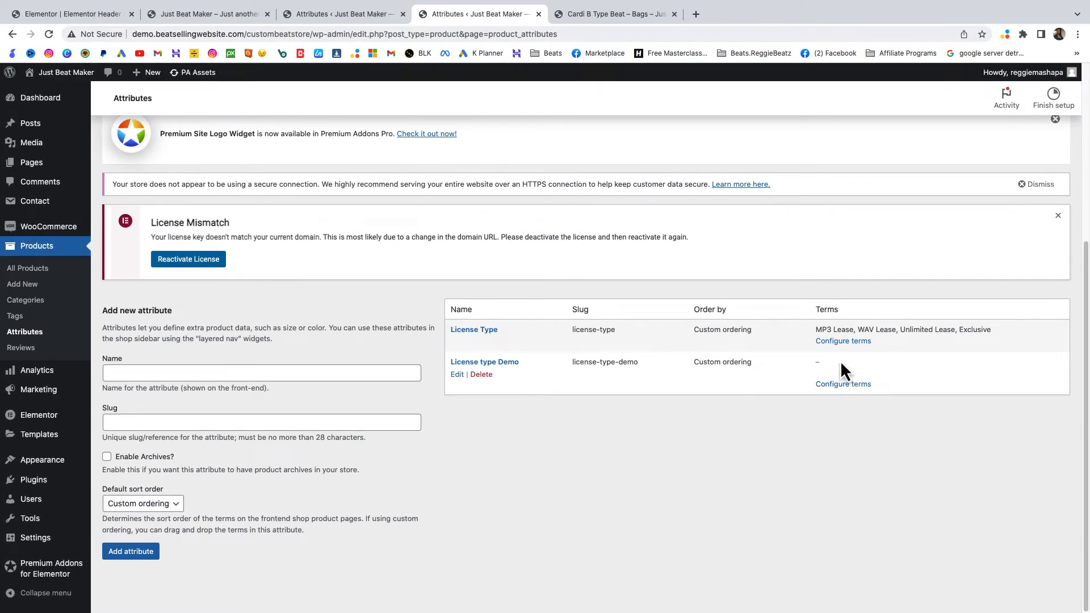
mouse_move(842, 384)
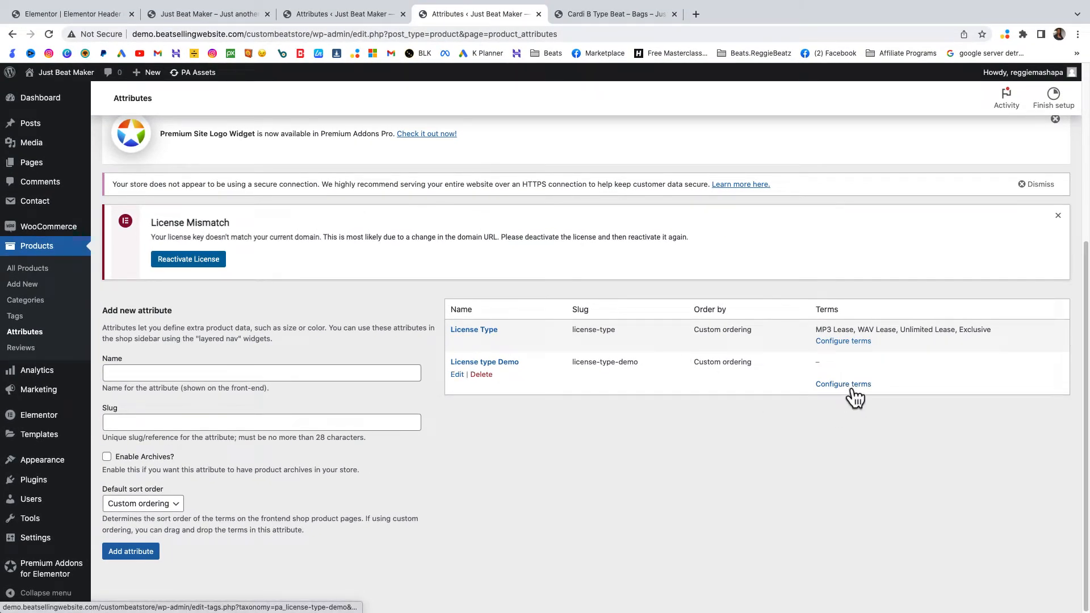
Open the License type Demo terms and add the MP3 Lease term.
left_click(843, 384)
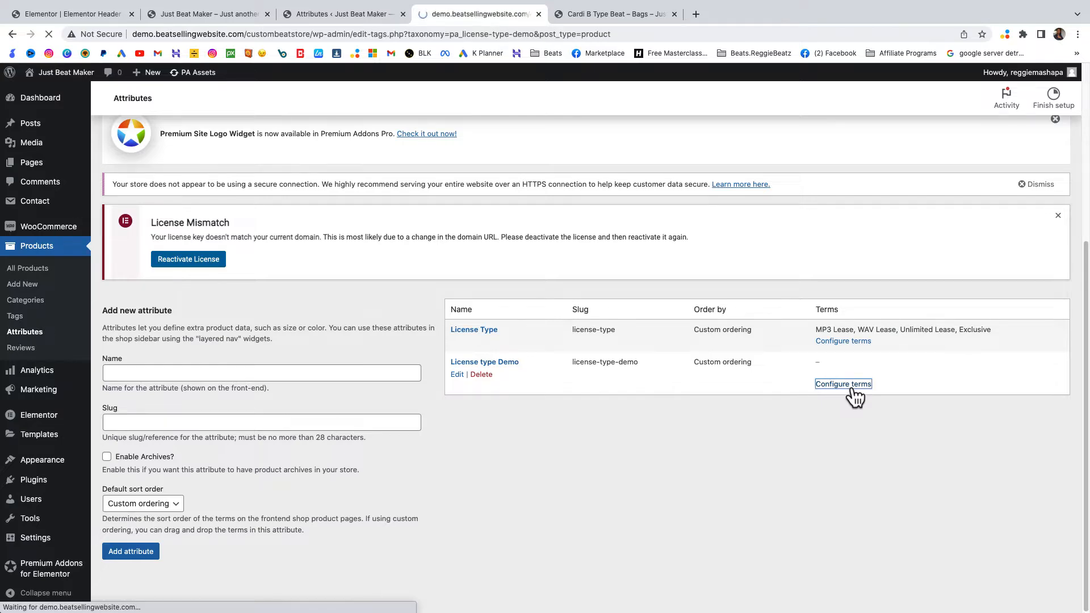
left_click(842, 384)
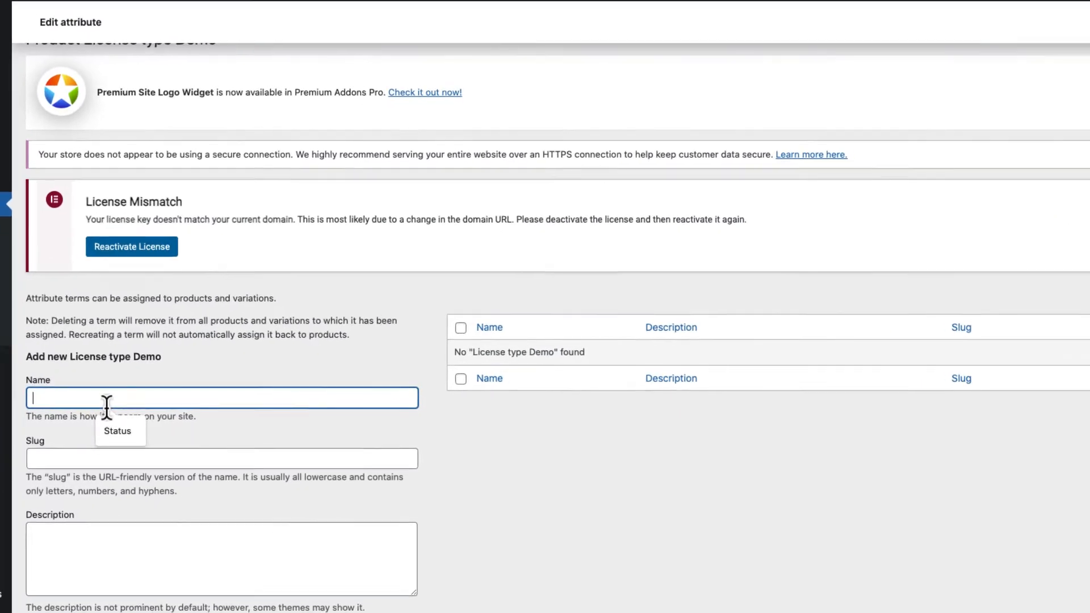
type("MP3 Lease")
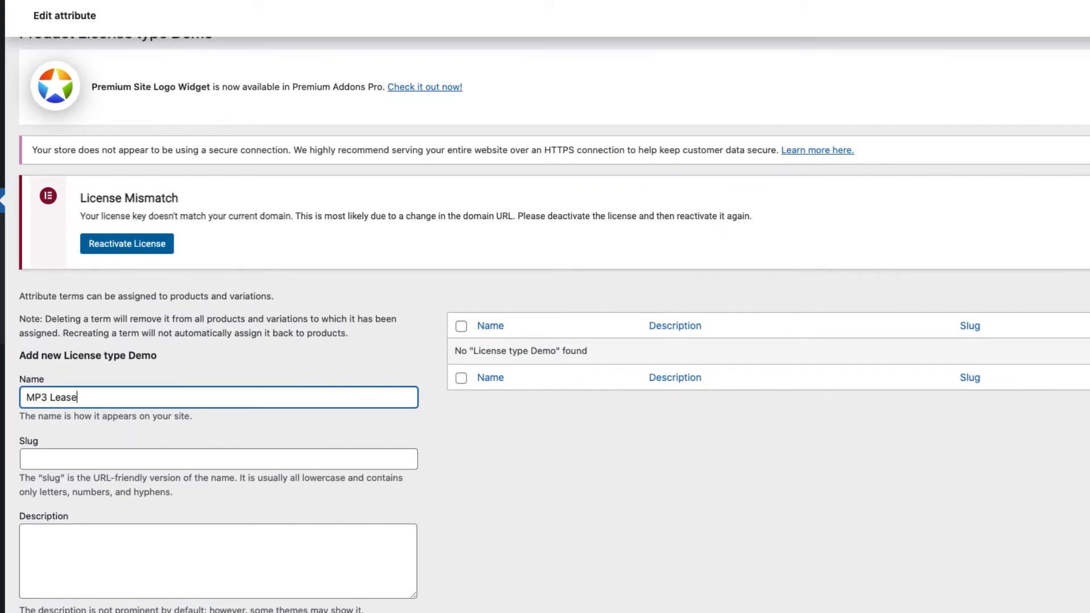
left_click(88, 593)
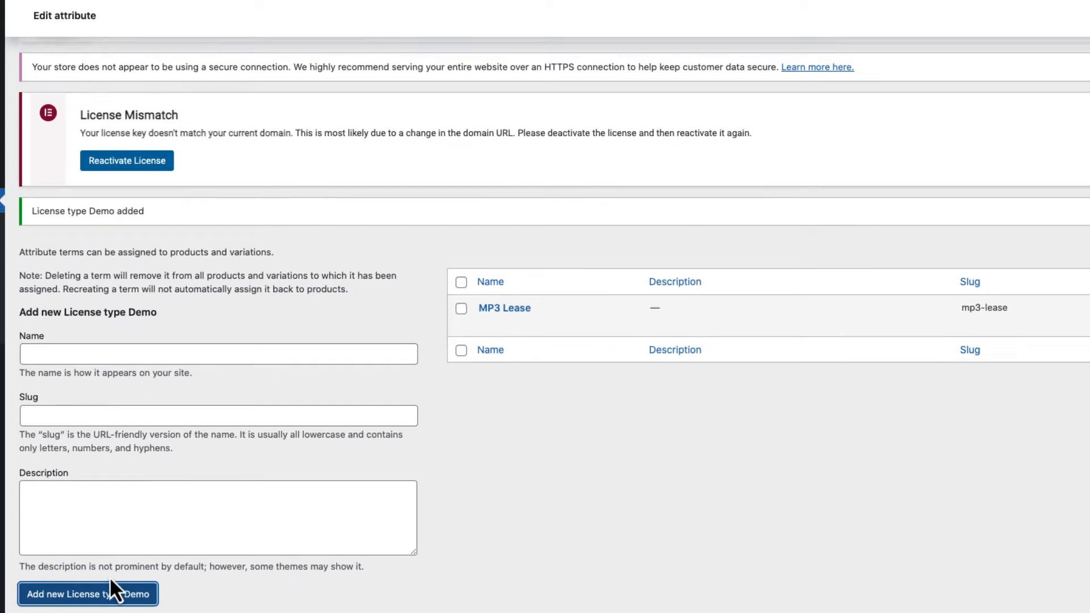
Add the WAV Lease, Unlimited Lease and Exclusive License terms.
left_click(218, 353)
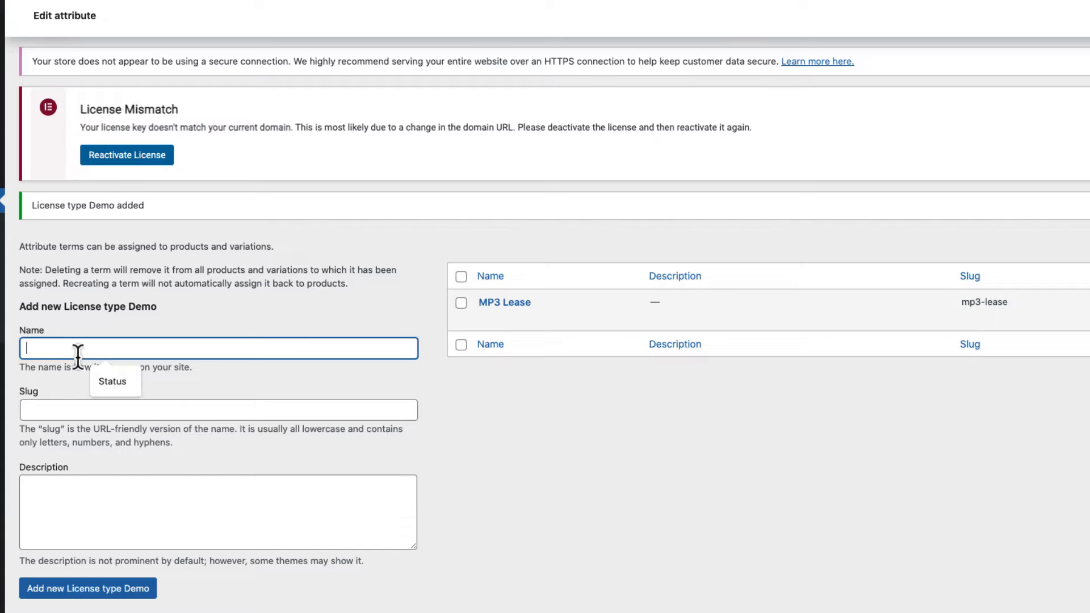
type("WAV leASE")
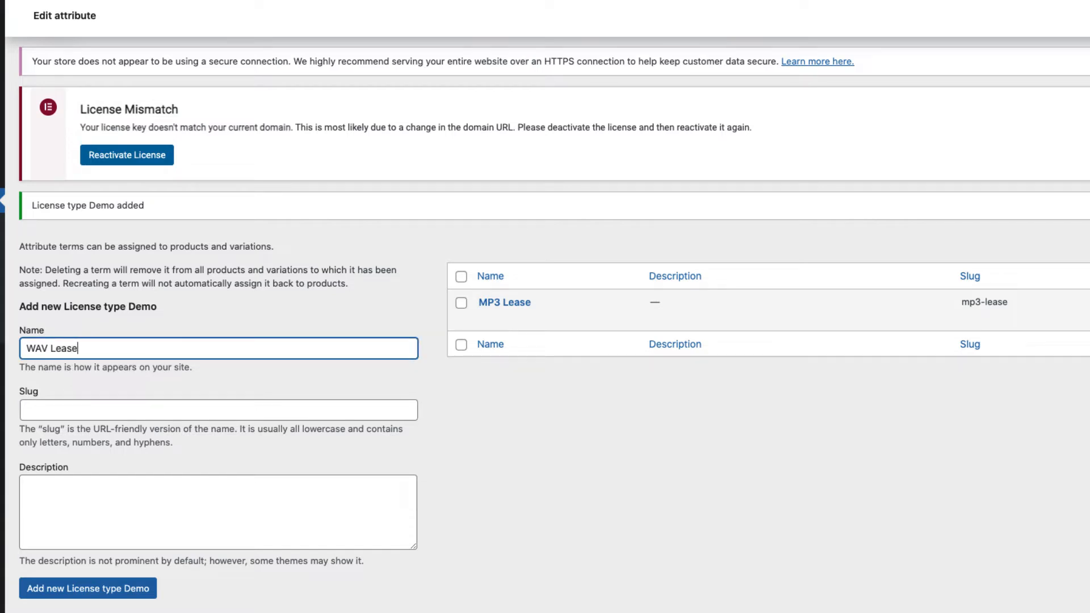
left_click(87, 588)
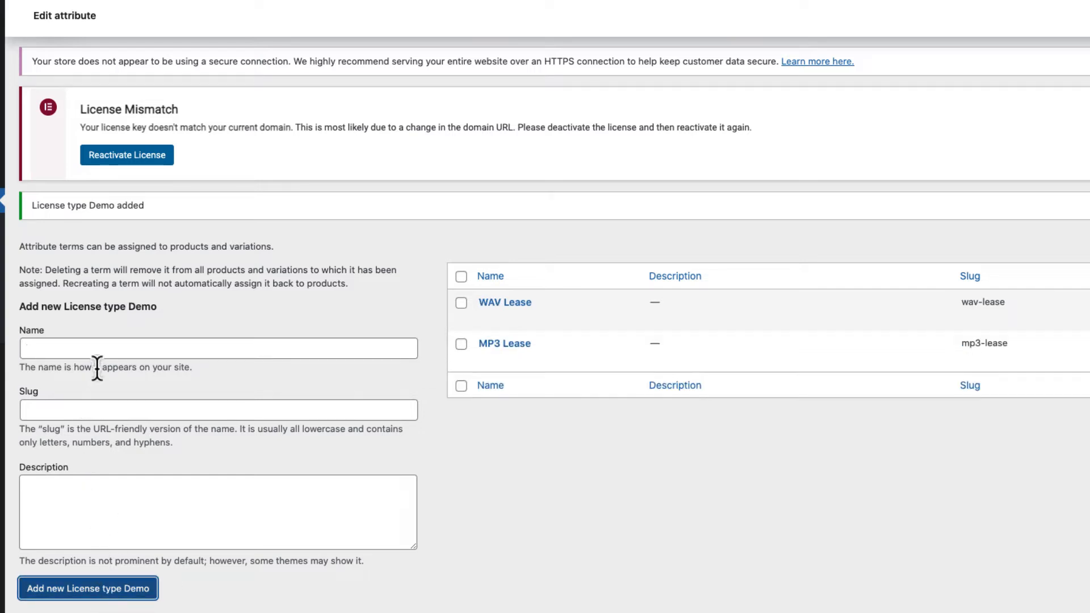
type("Unlimited Lease")
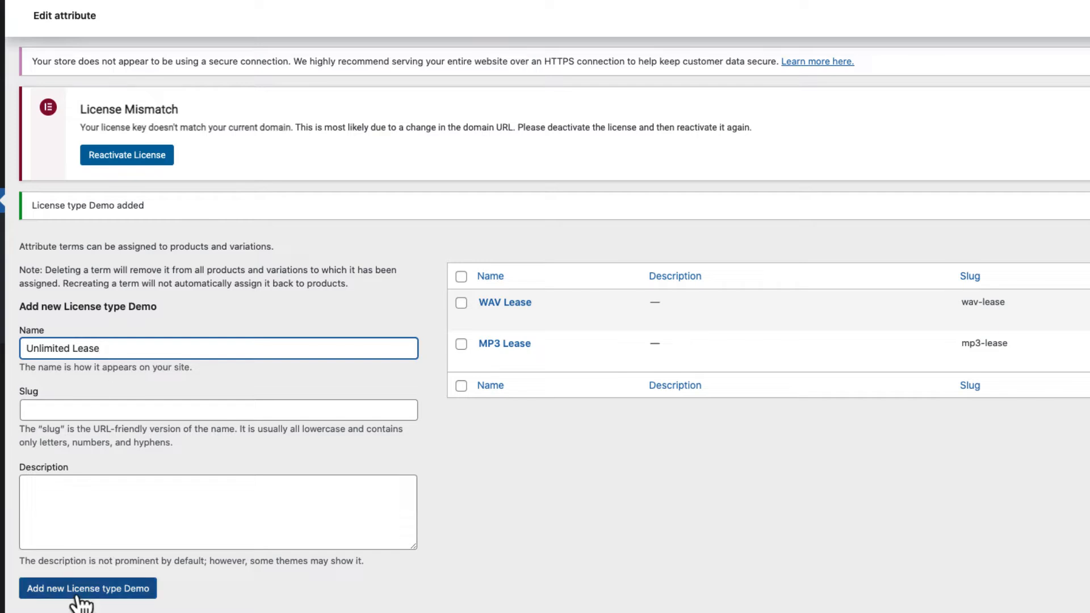
left_click(87, 588)
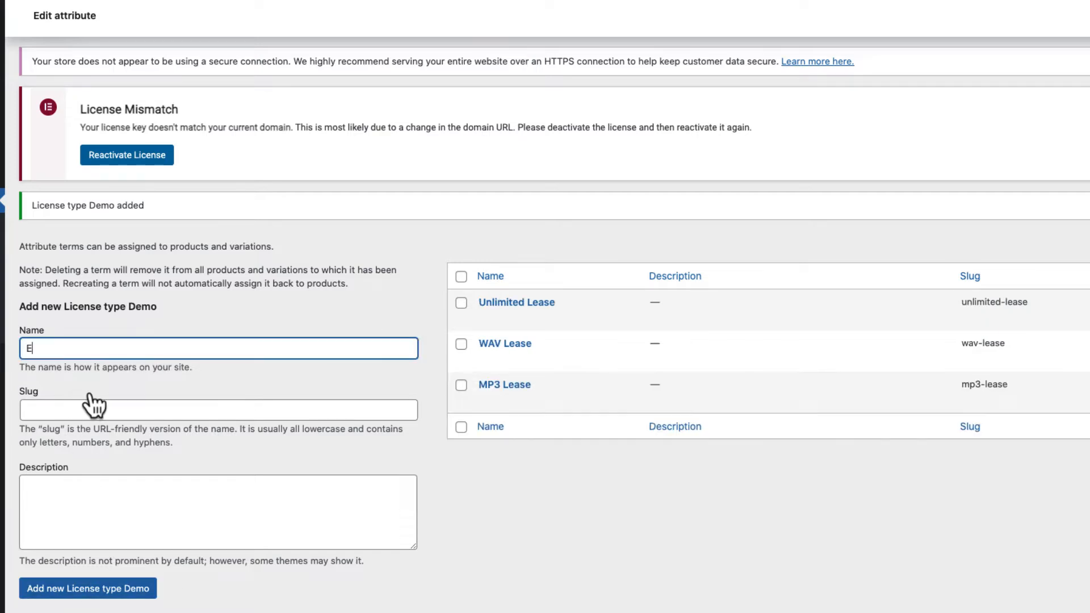
type("xclusive License")
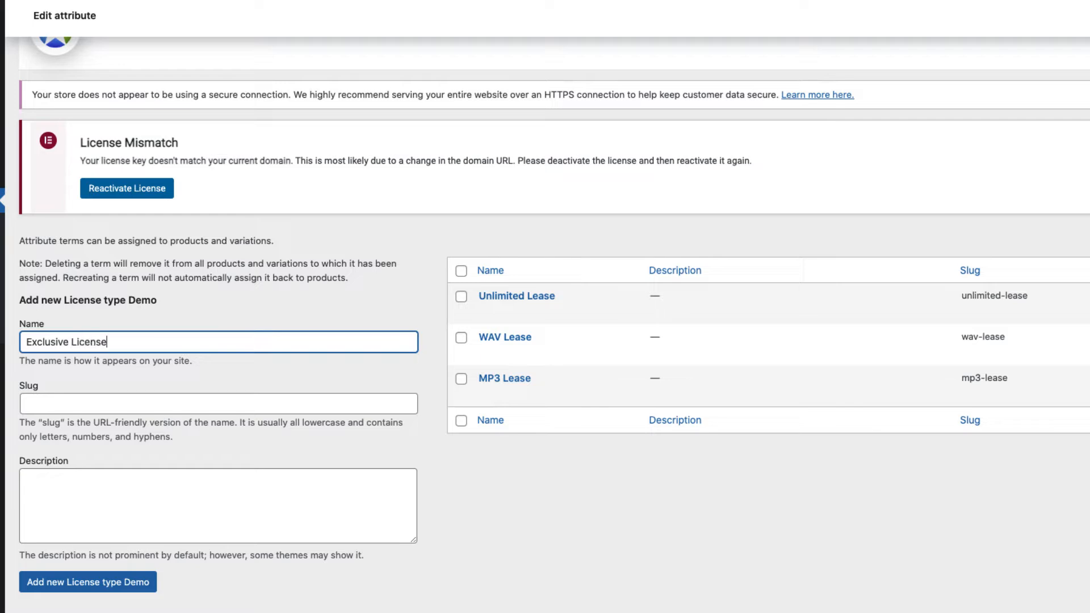
left_click(87, 582)
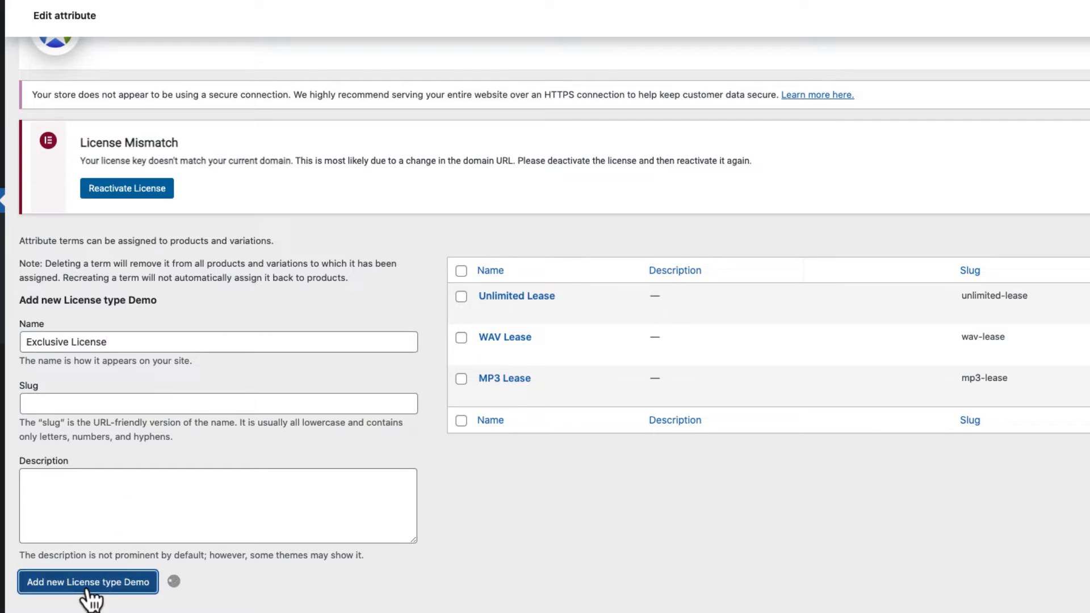
left_click(87, 582)
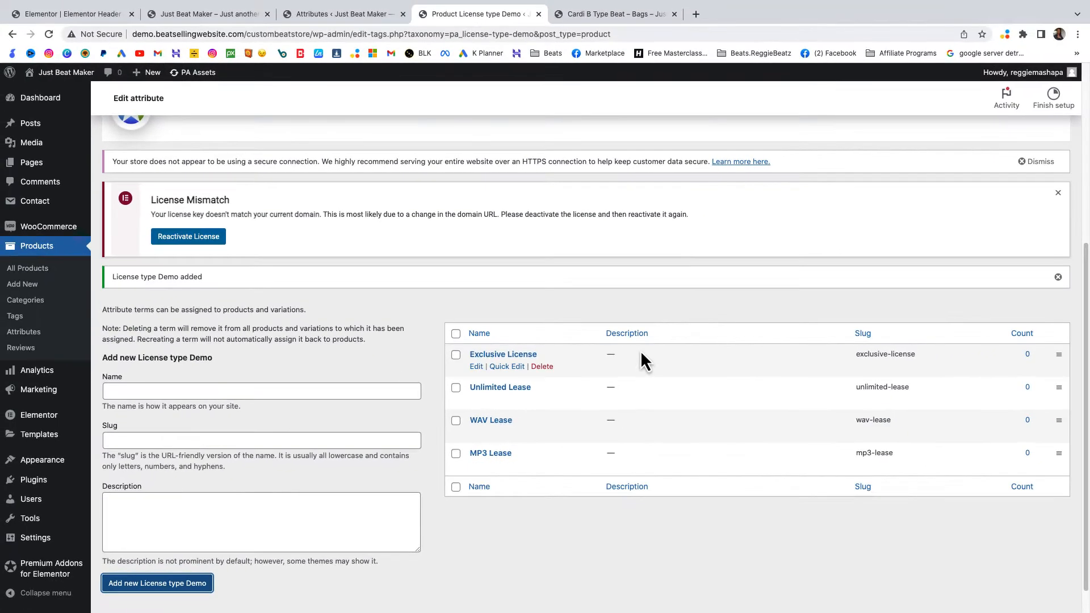
mouse_move(842, 526)
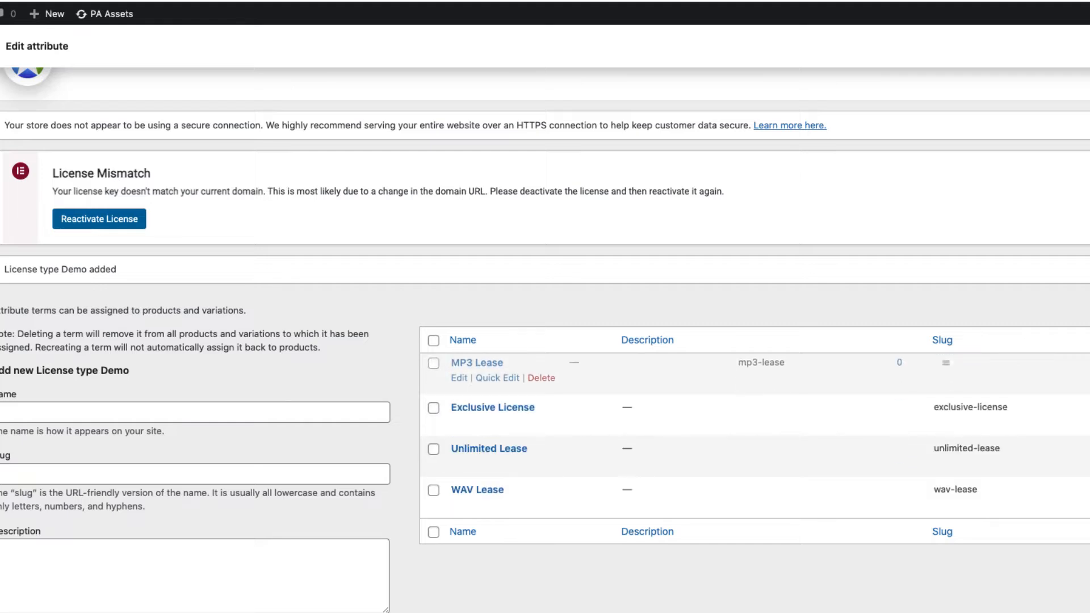
mouse_move(477, 427)
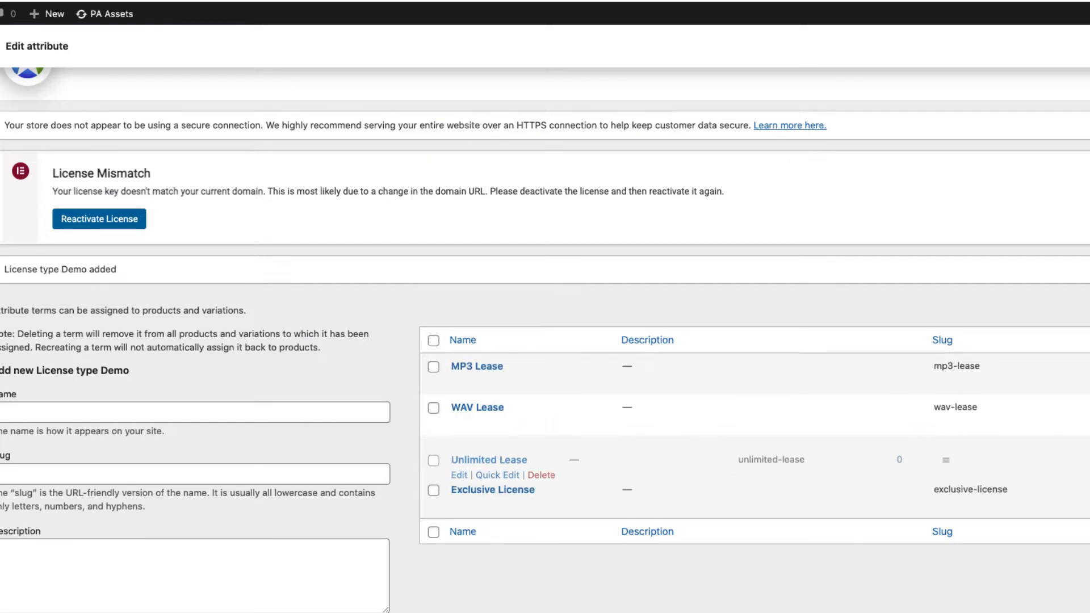
mouse_move(528, 412)
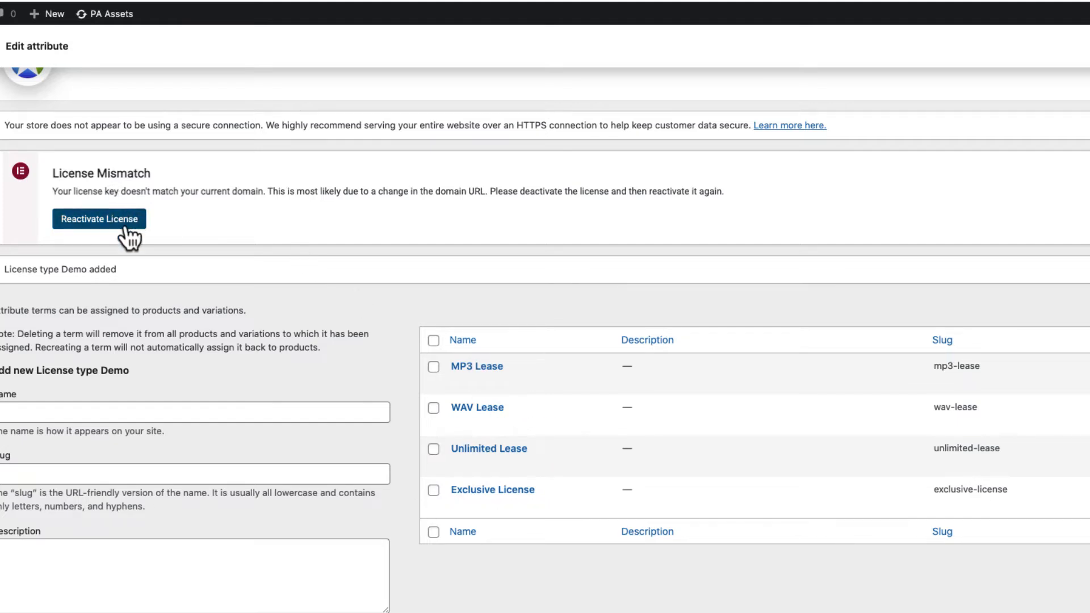
mouse_move(726, 197)
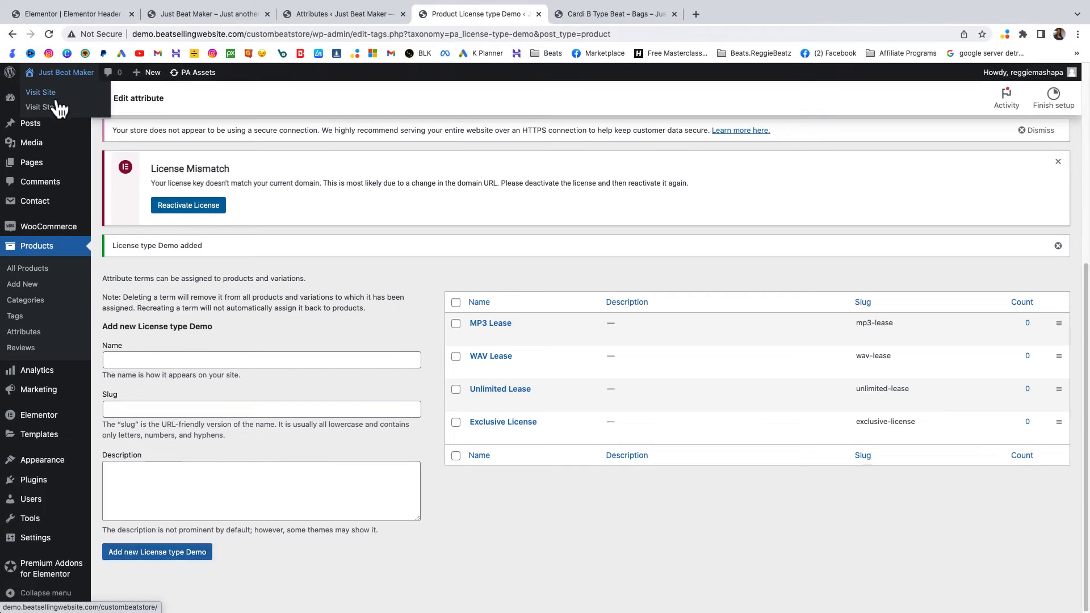
Visit the store homepage and open the Young Thug Type Beat Flip It product page.
left_click(39, 108)
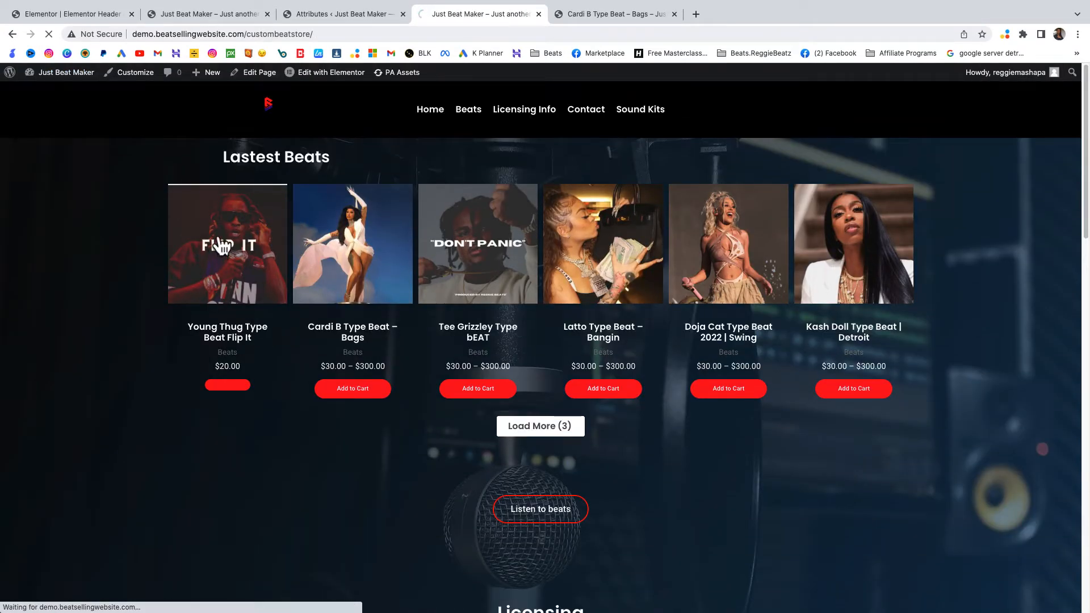
left_click(227, 243)
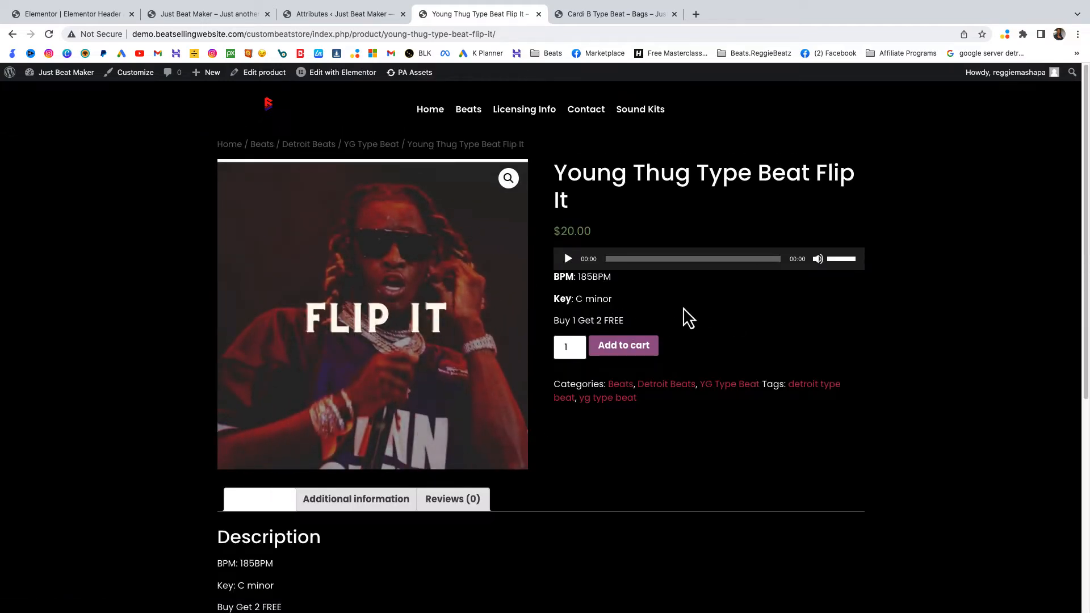
left_click(263, 72)
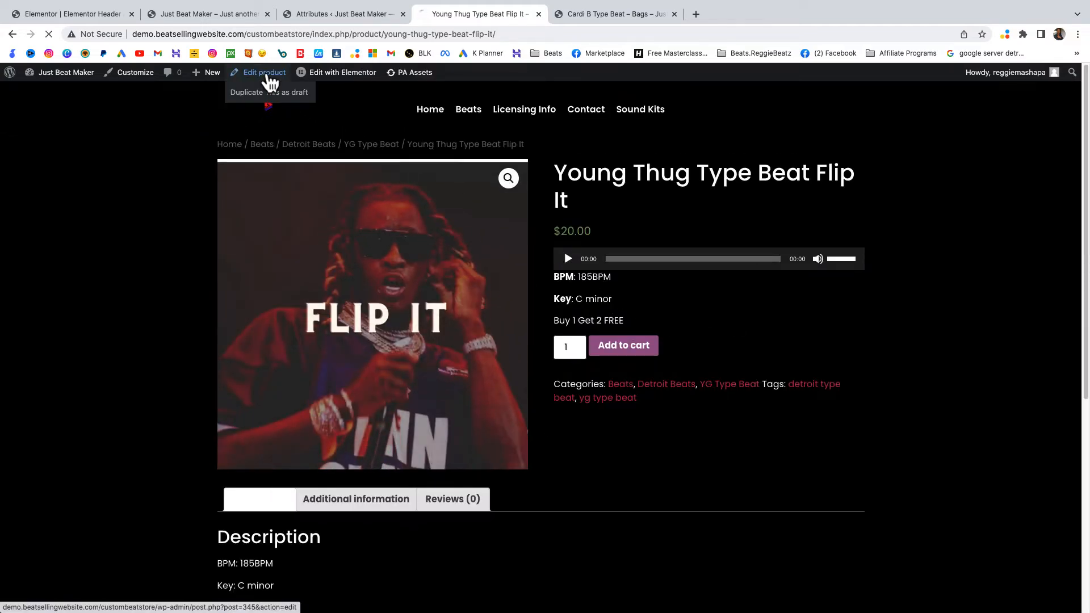
Edit the Flip It beat and set its product type to Variable product.
left_click(264, 72)
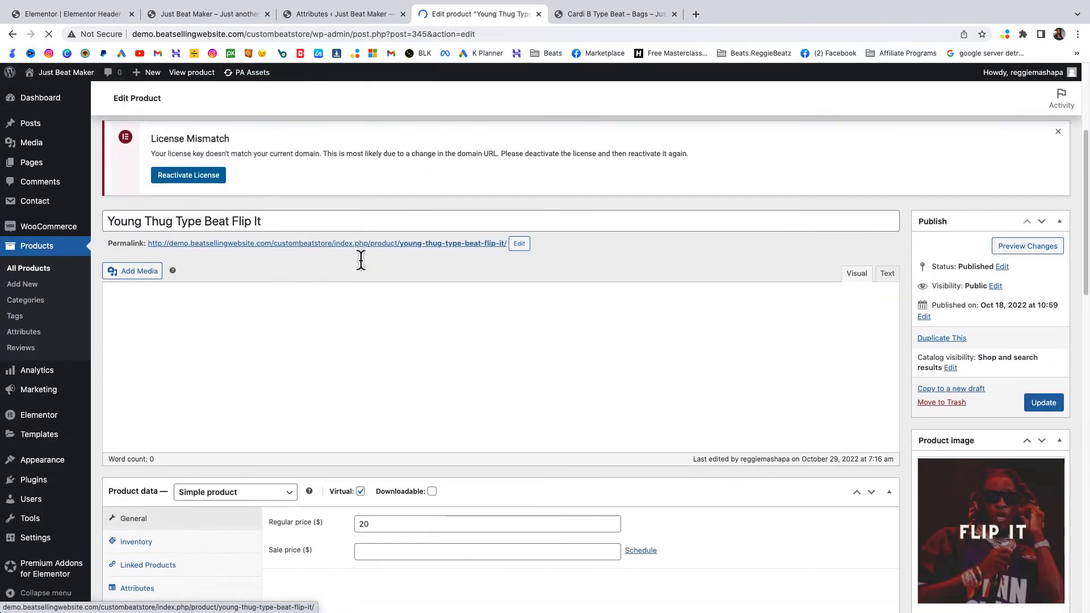
scroll("down", 3)
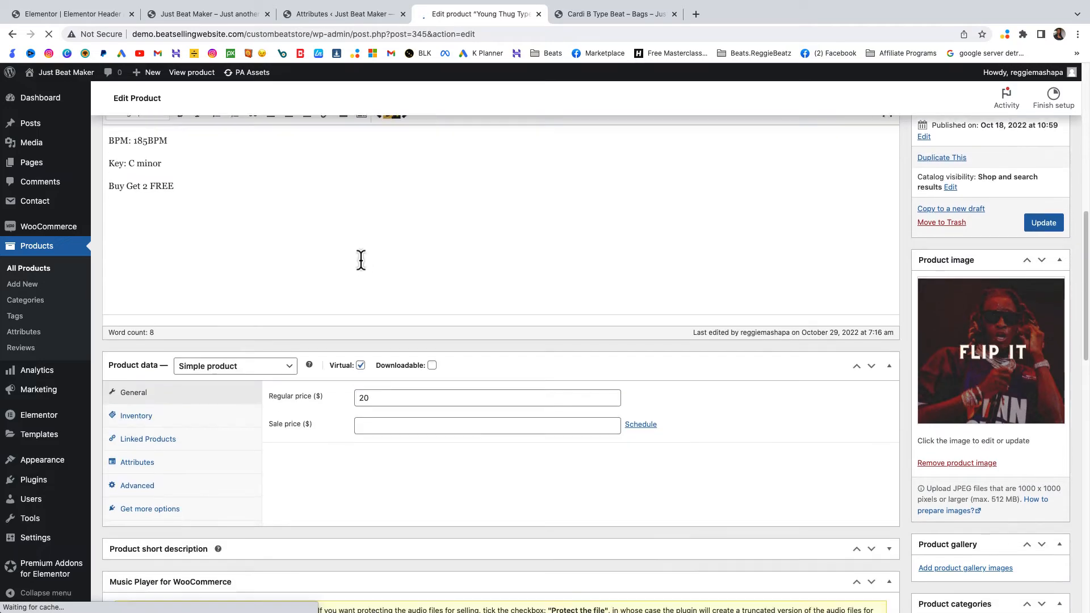
scroll("down", 3)
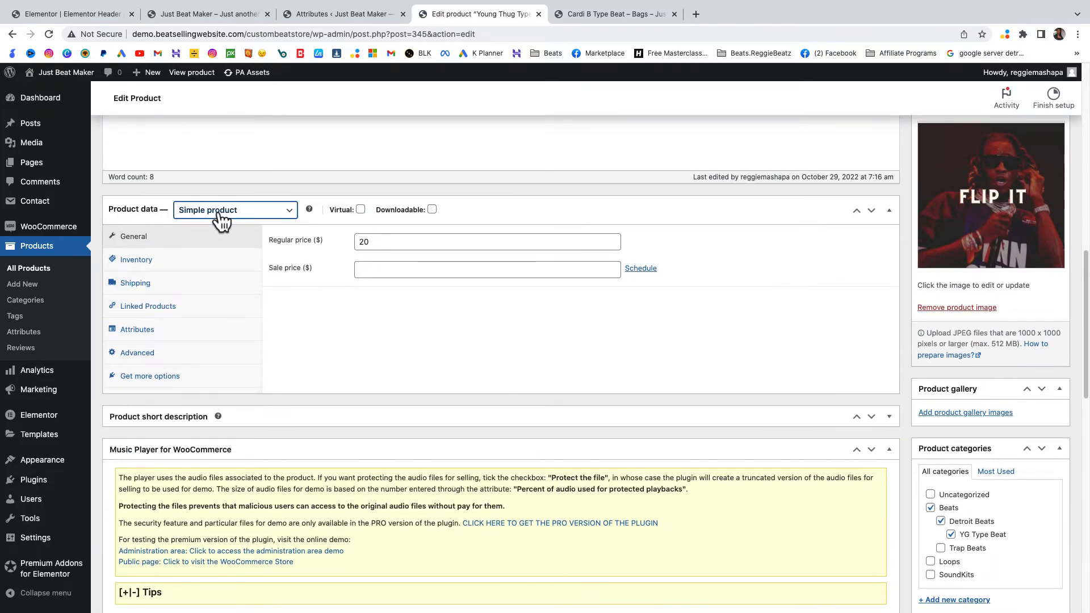
left_click(234, 209)
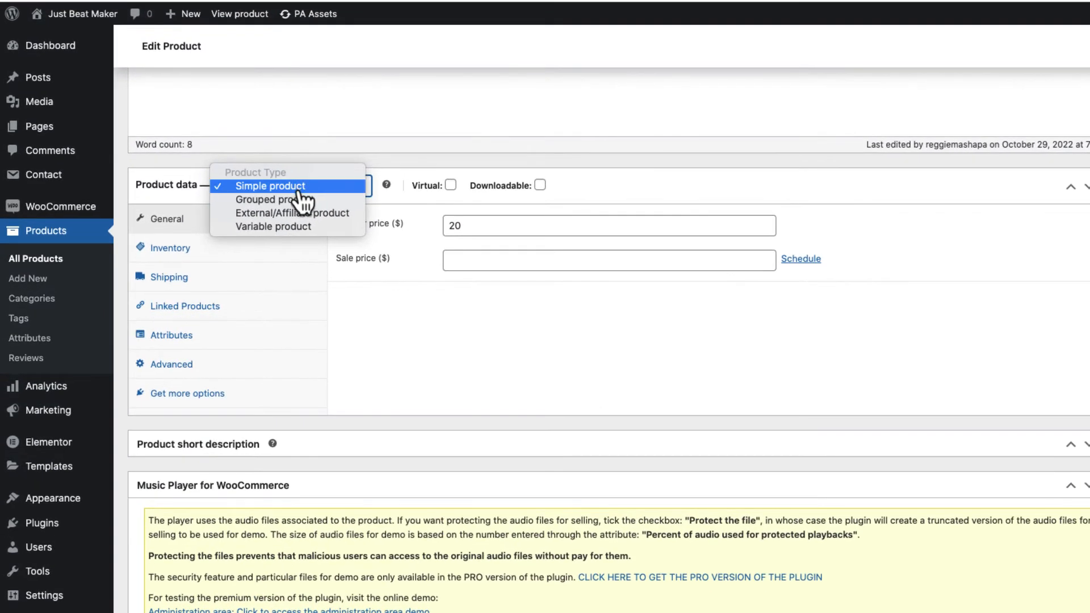
left_click(272, 226)
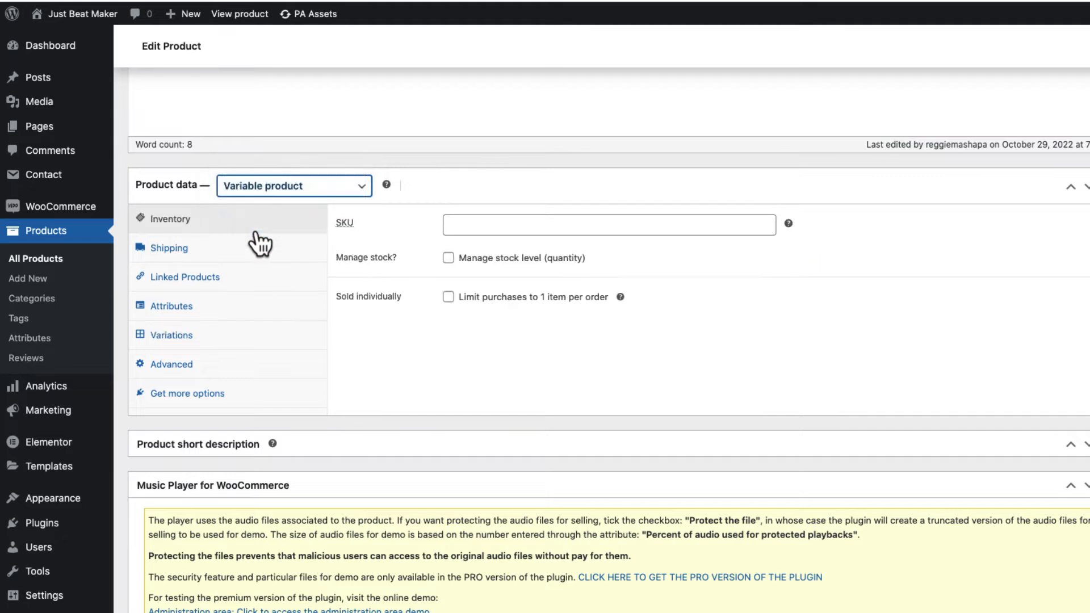
Add the License type Demo attribute with all four license terms as values.
left_click(170, 306)
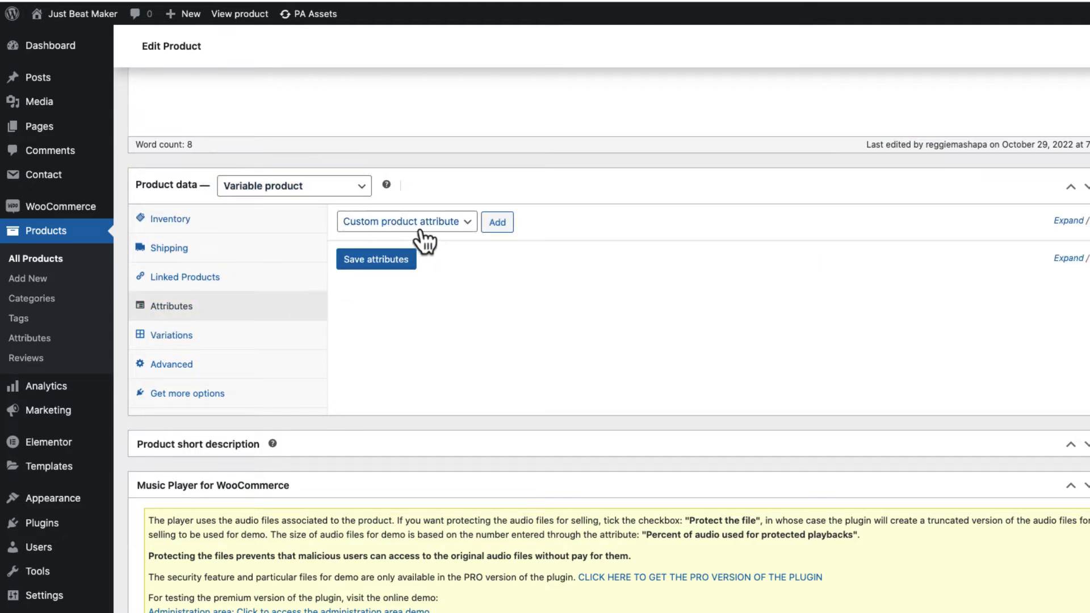
left_click(406, 221)
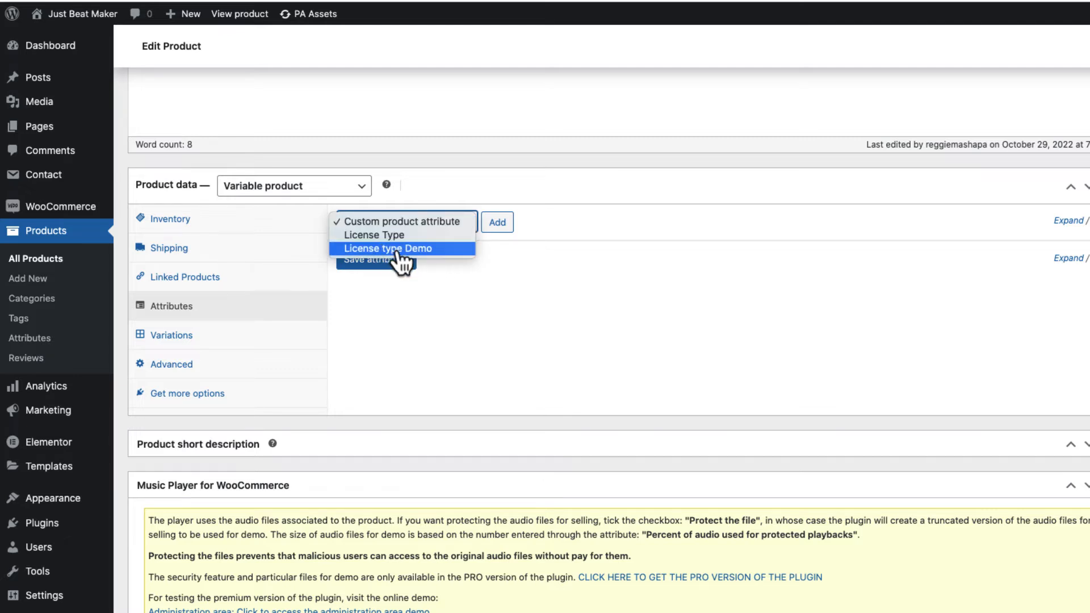
mouse_move(412, 270)
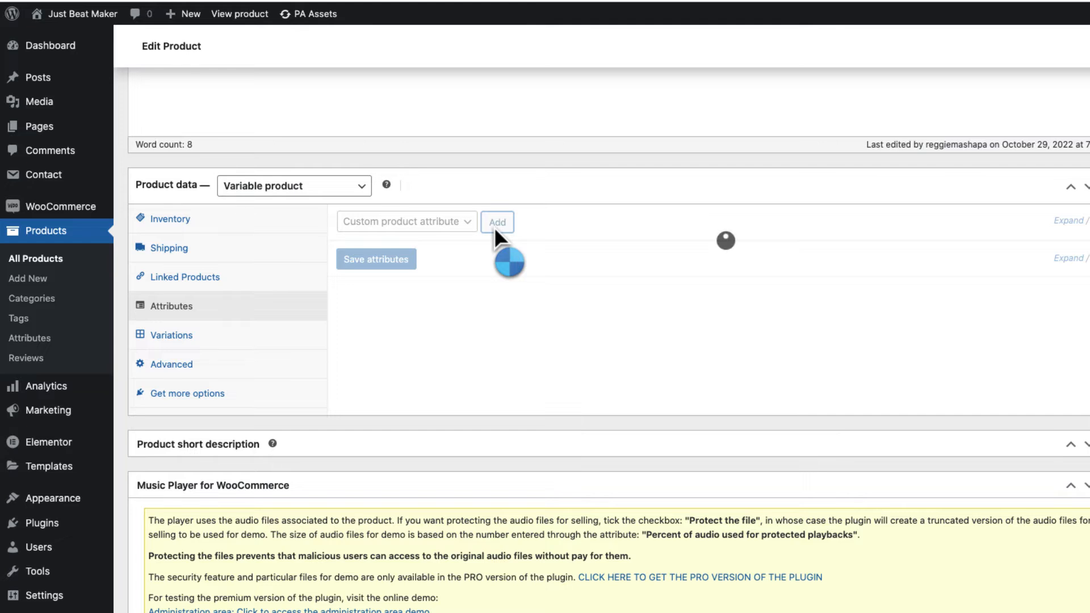
left_click(497, 221)
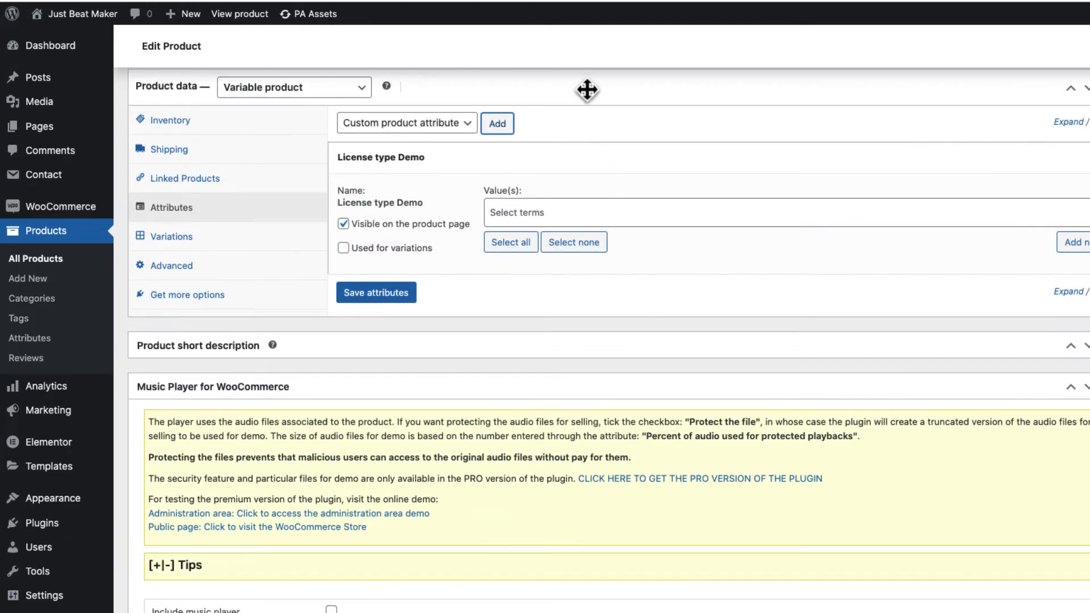
mouse_move(409, 247)
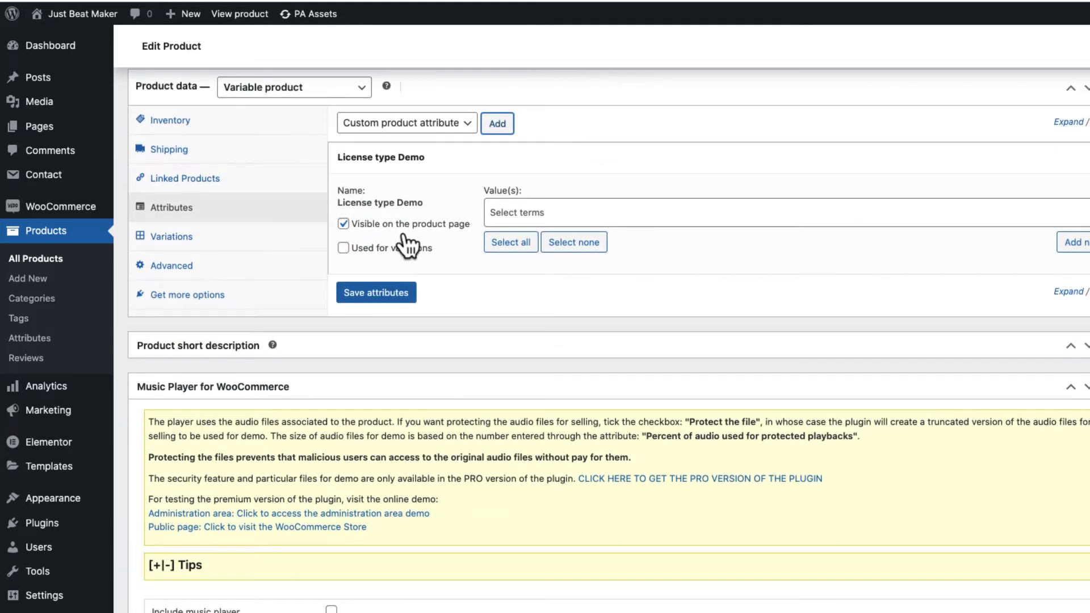
mouse_move(455, 236)
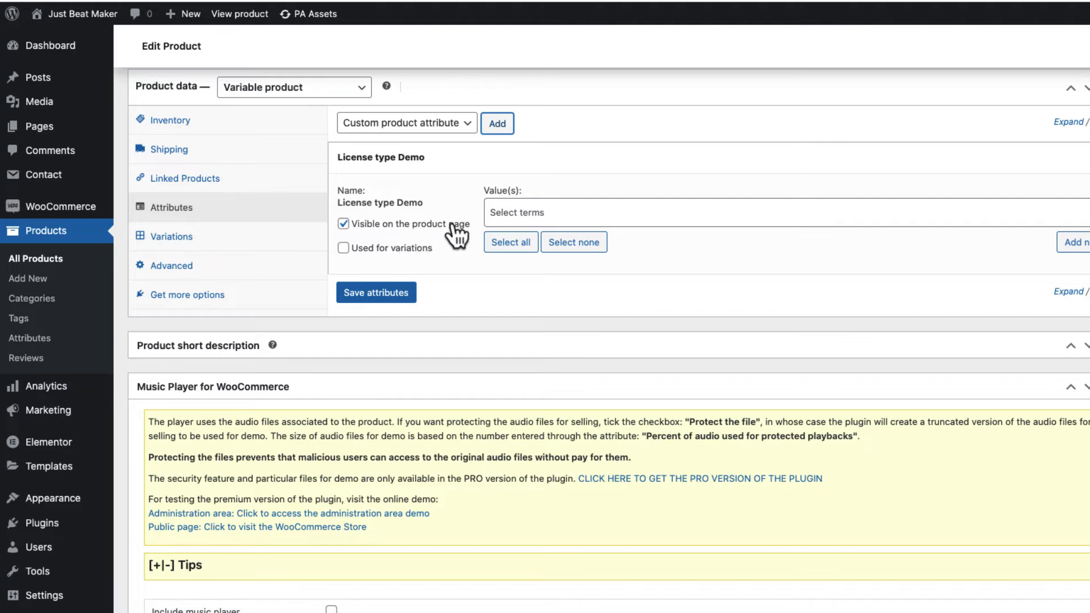
left_click(510, 242)
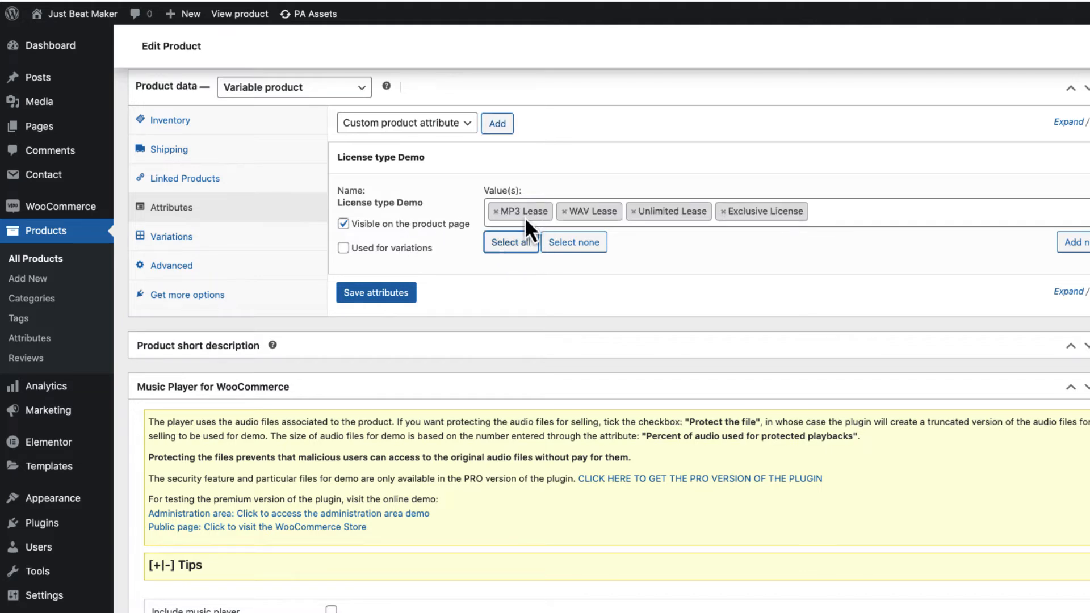
mouse_move(561, 221)
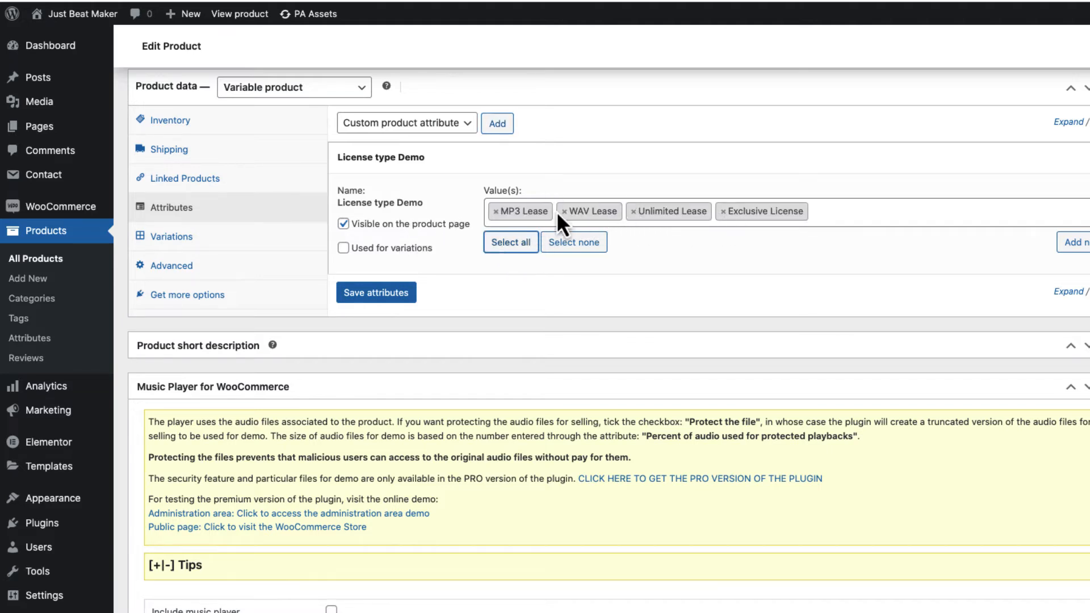
left_click(567, 211)
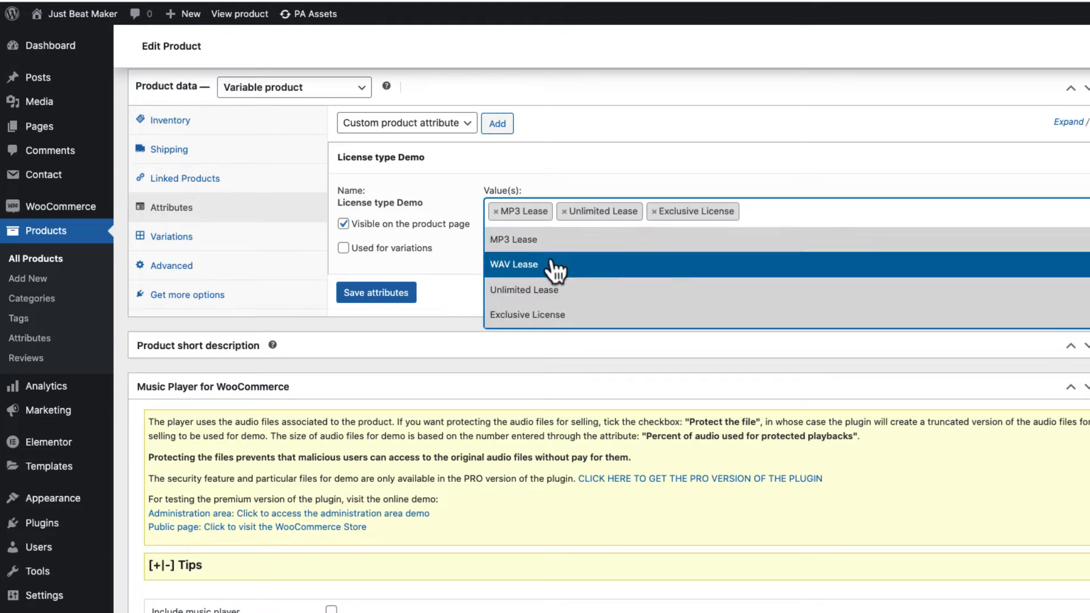
left_click(513, 264)
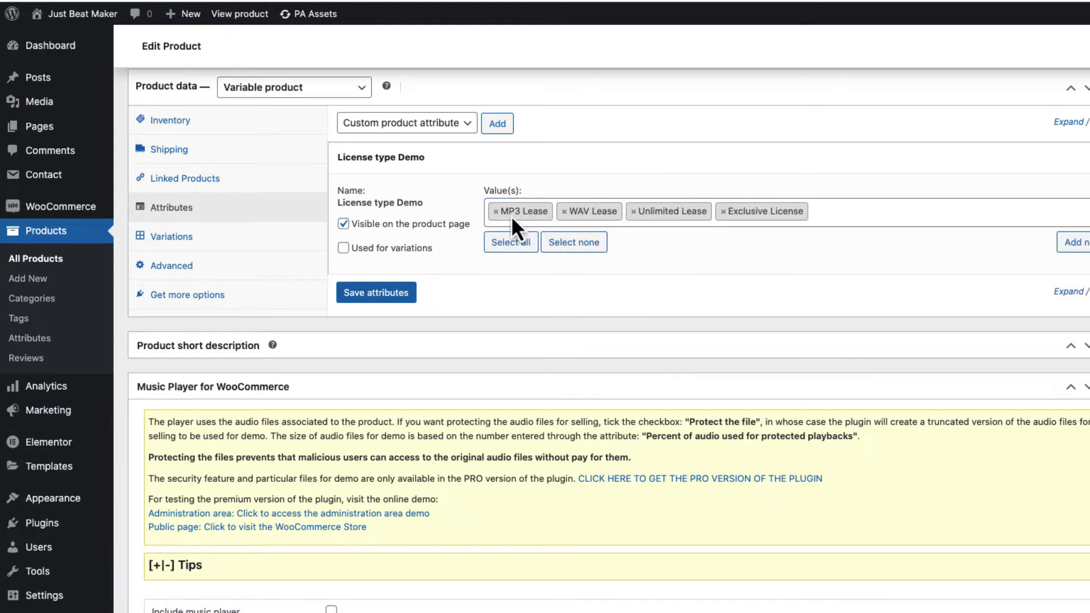
mouse_move(518, 212)
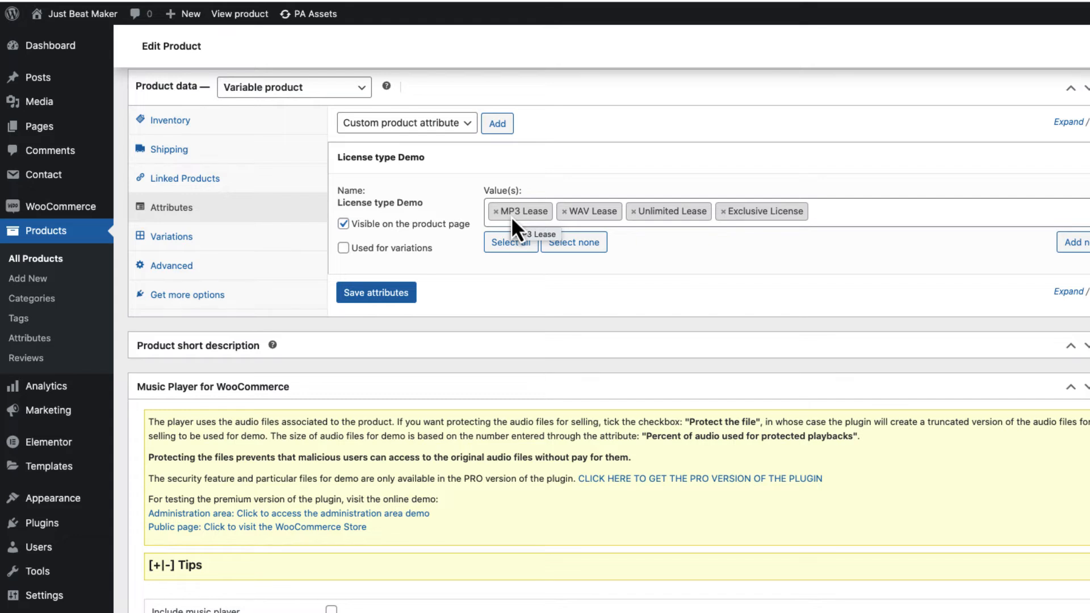
mouse_move(772, 221)
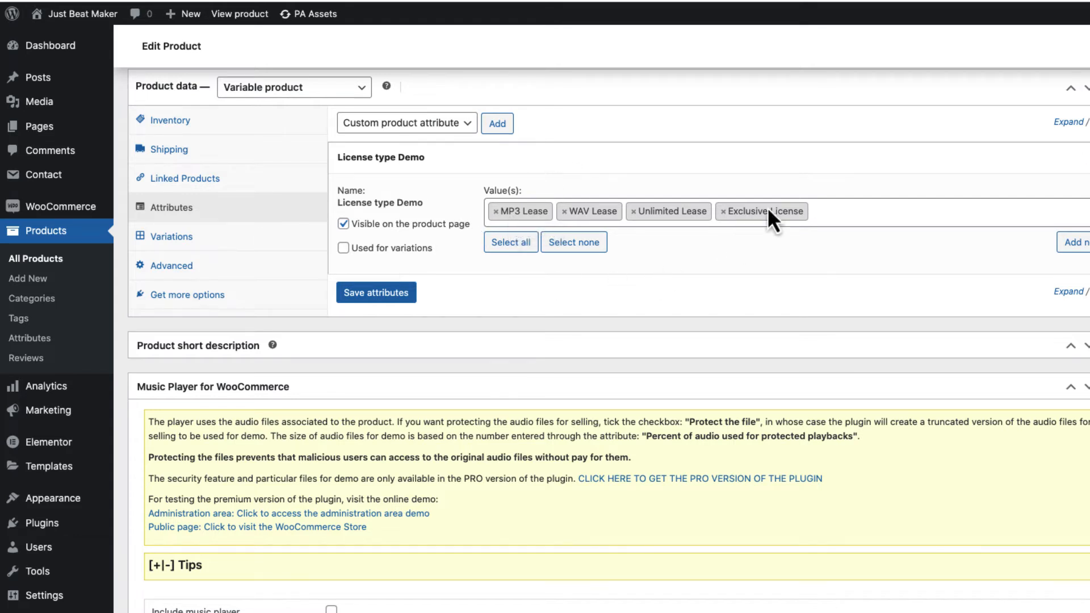
left_click(343, 248)
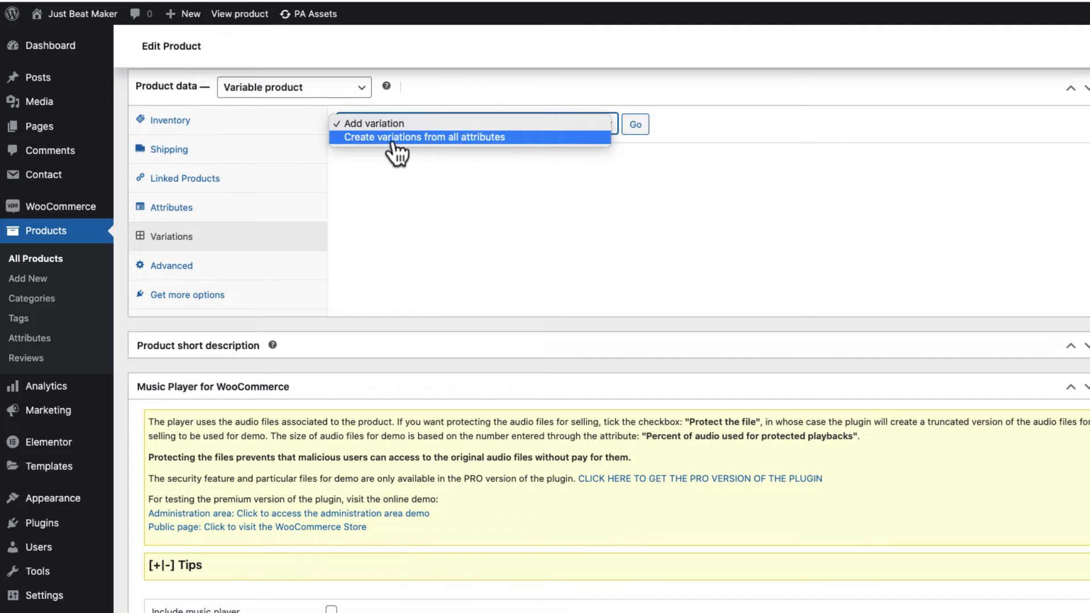
Create variations from all attributes and confirm the four added license variations.
left_click(635, 124)
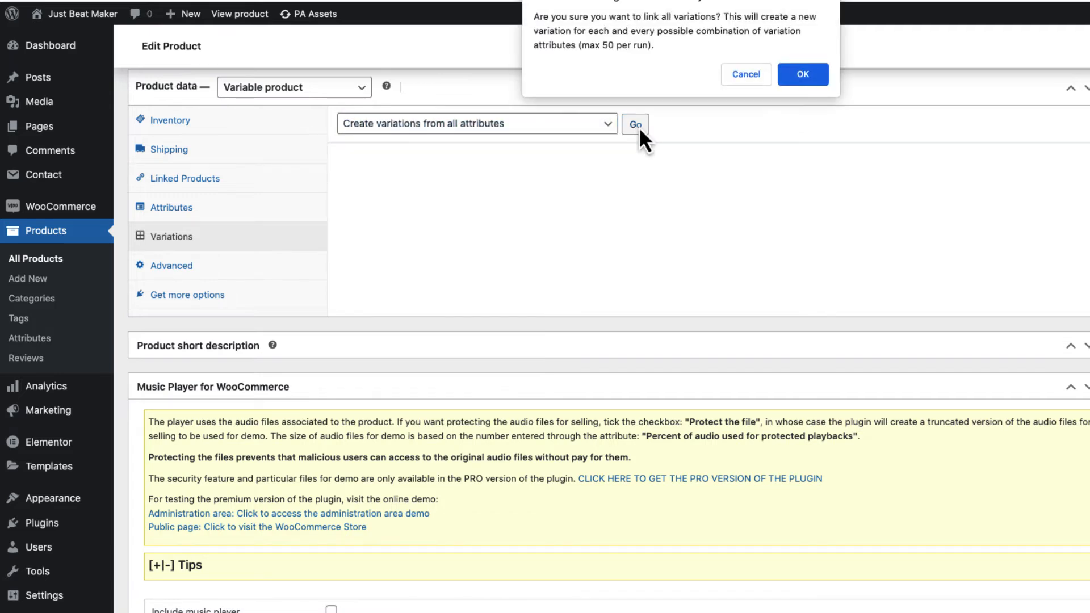
left_click(802, 74)
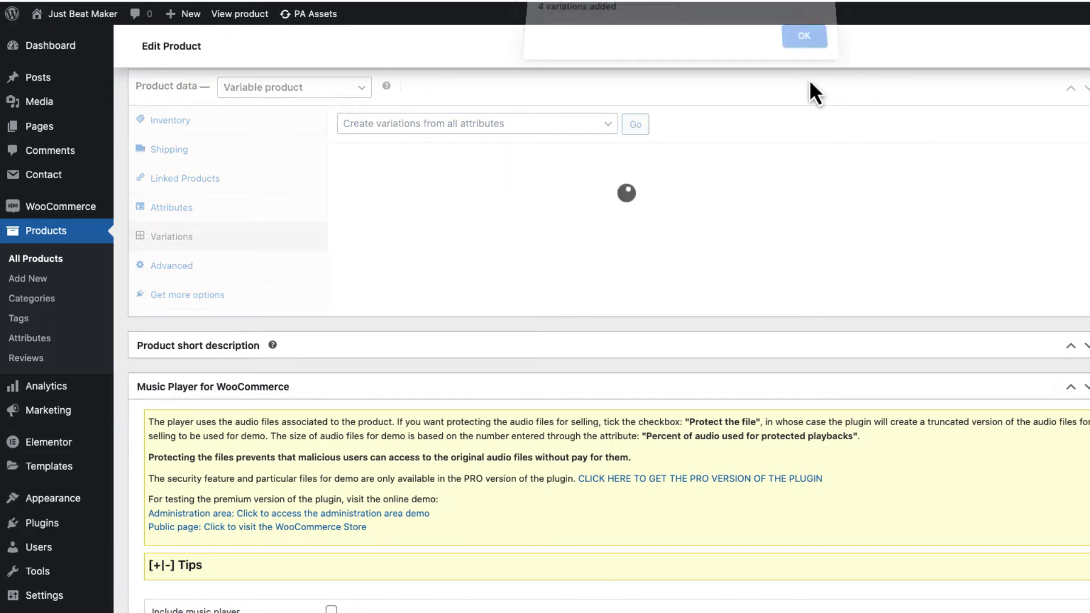
left_click(803, 35)
type("3")
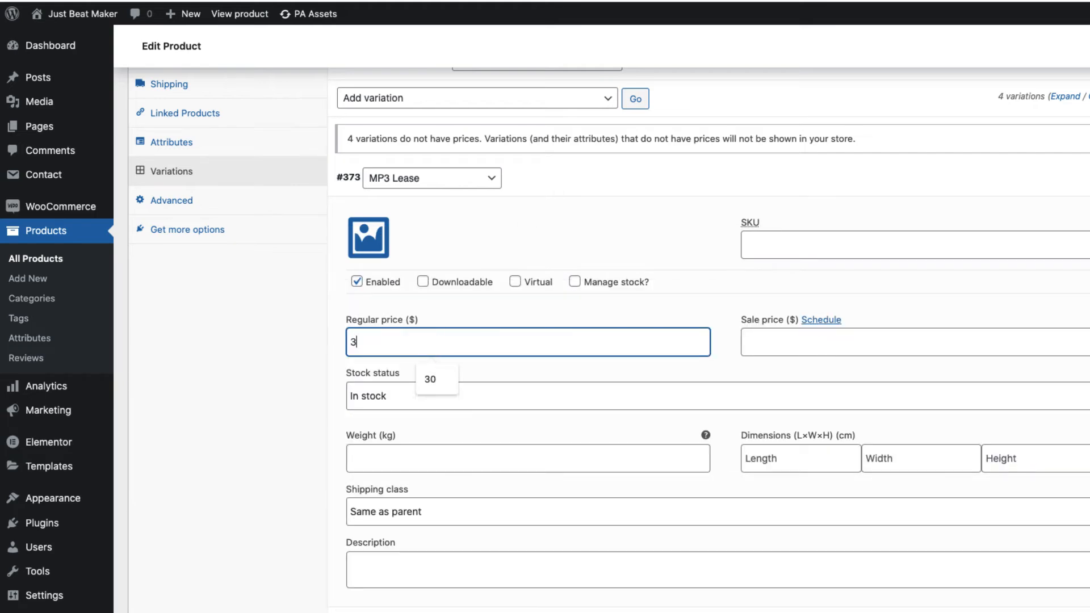
Mark MP3 Lease as virtual and price WAV Lease at 30 and Unlimited Lease at 100.
left_click(515, 281)
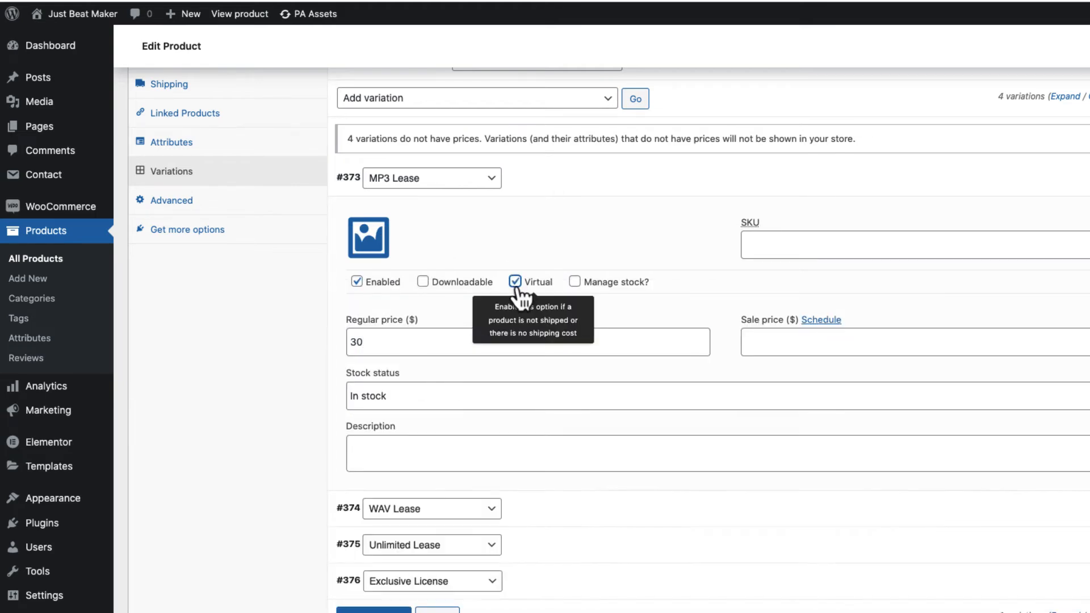
left_click(423, 282)
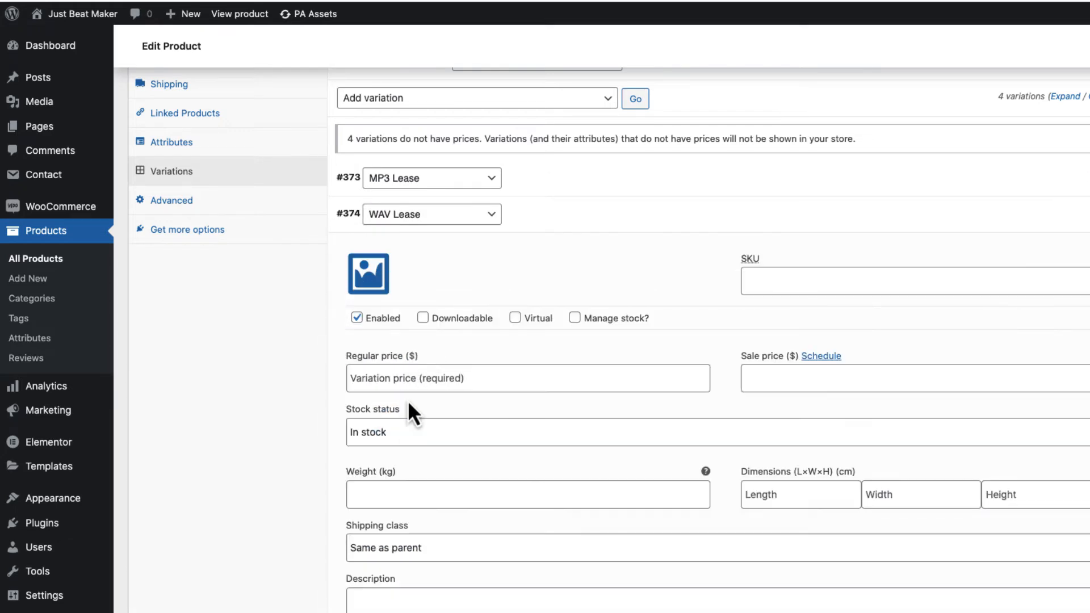
type("30")
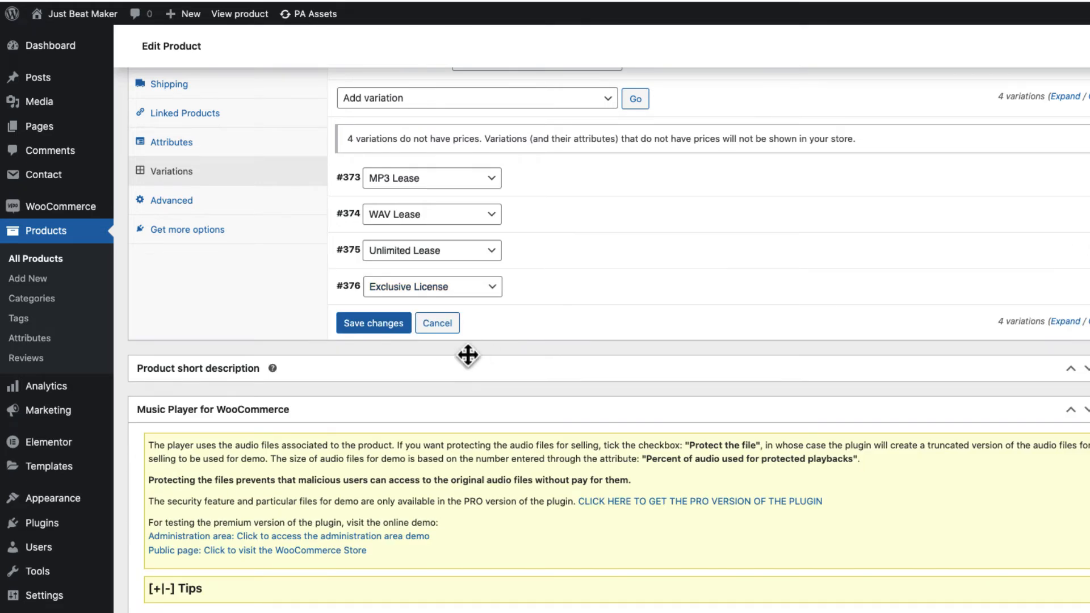
left_click(431, 285)
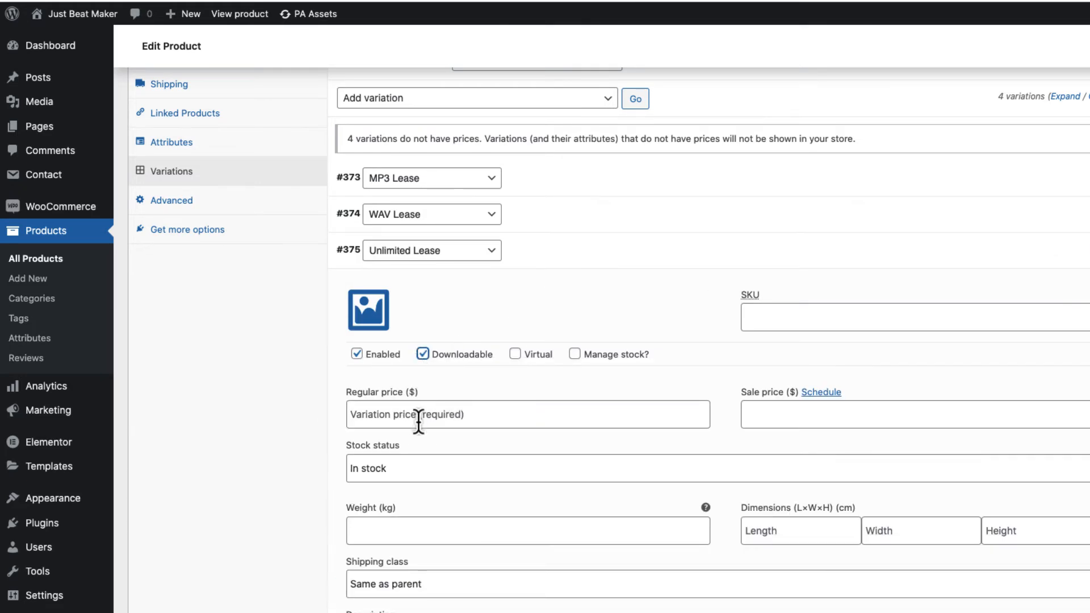
type("100")
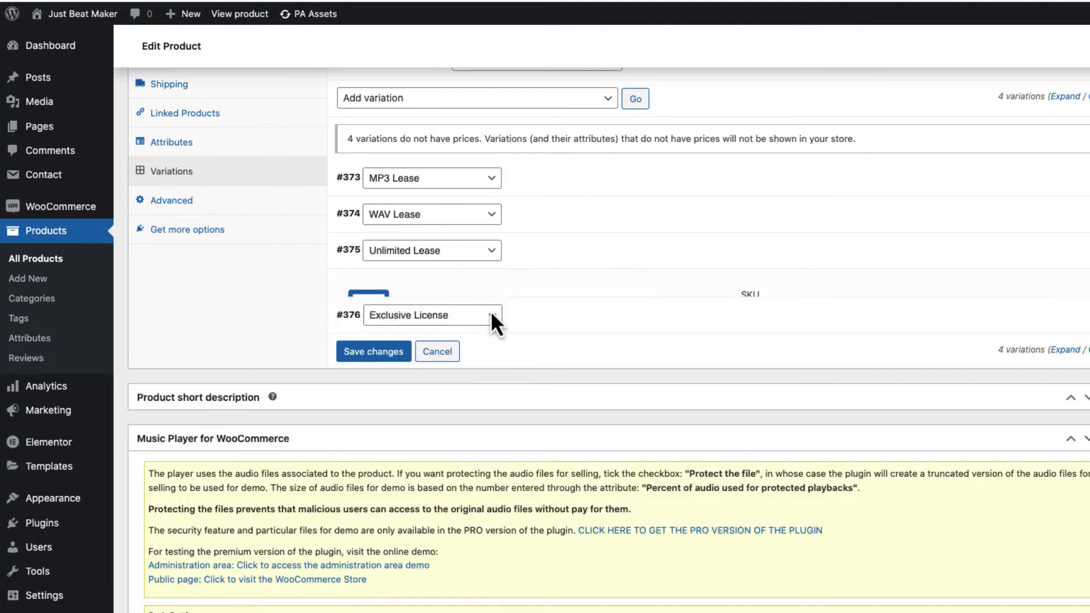
Price the Exclusive License variation at 10000 and save the variations.
left_click(488, 315)
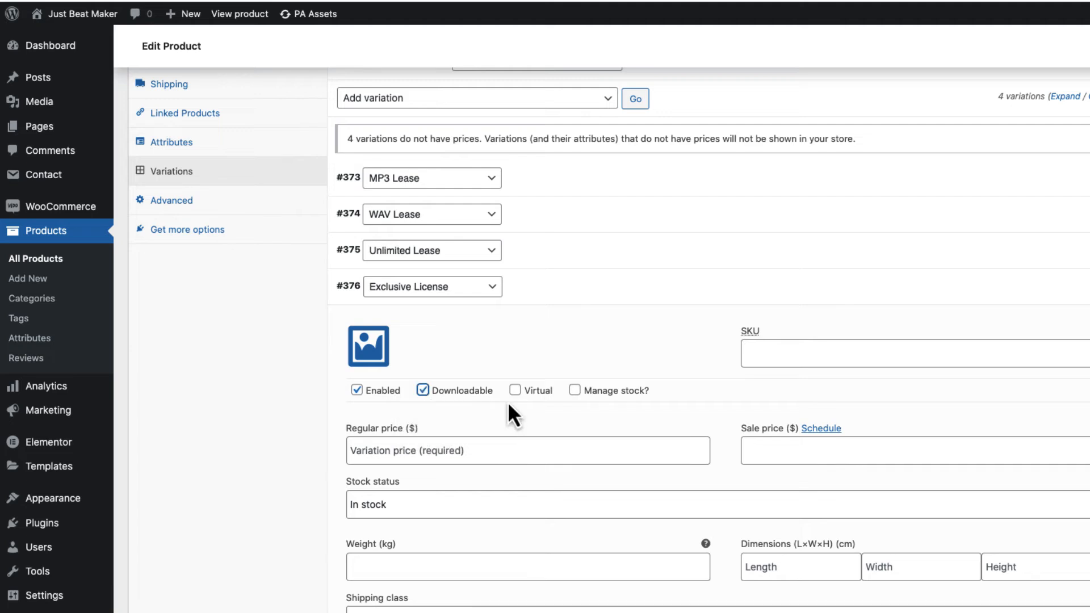
type("10")
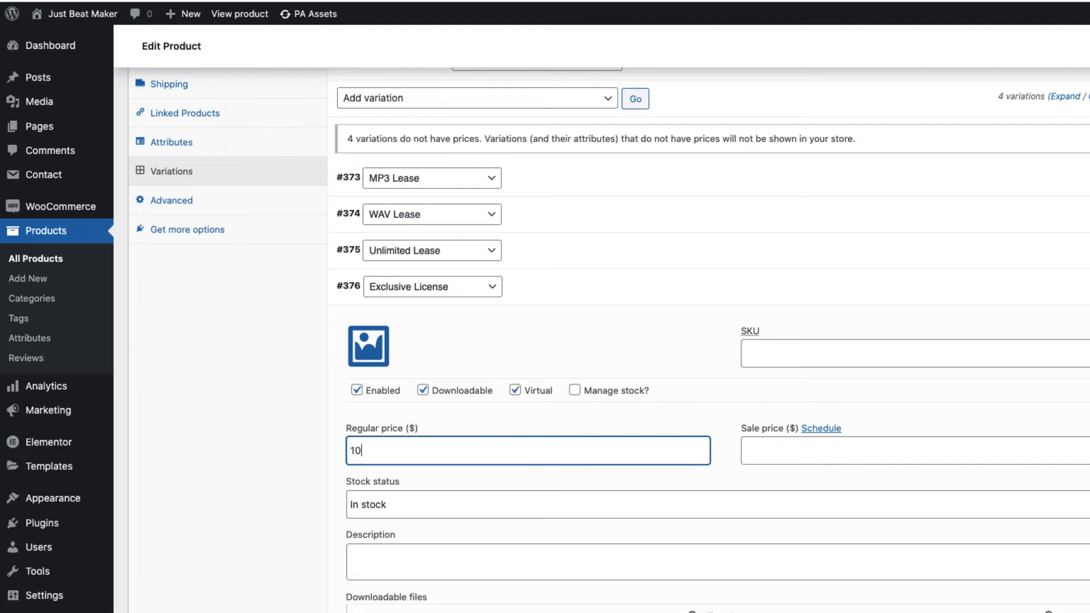
type("000")
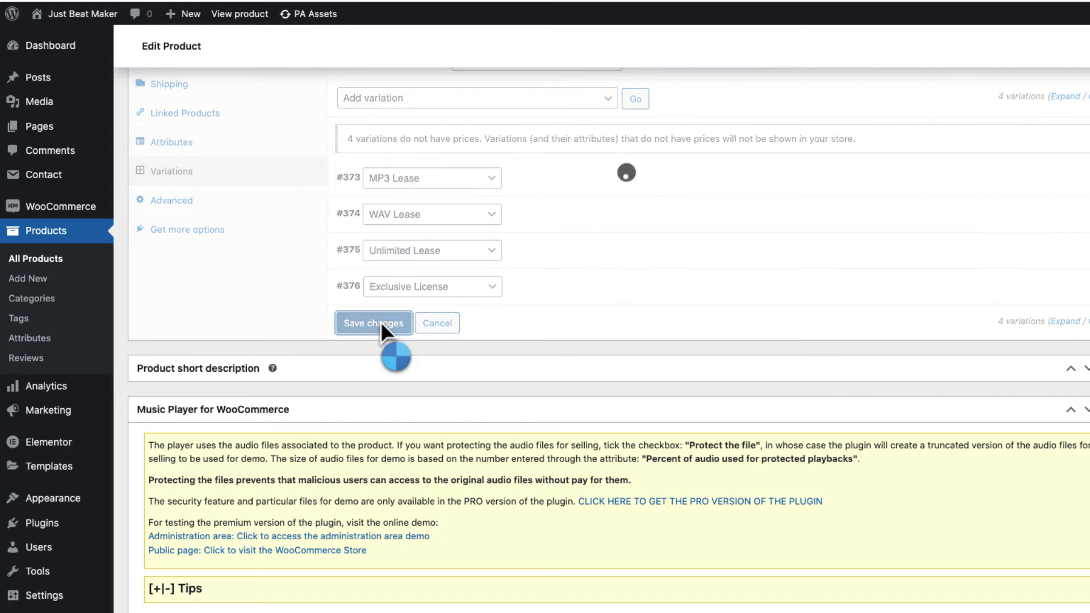
left_click(374, 323)
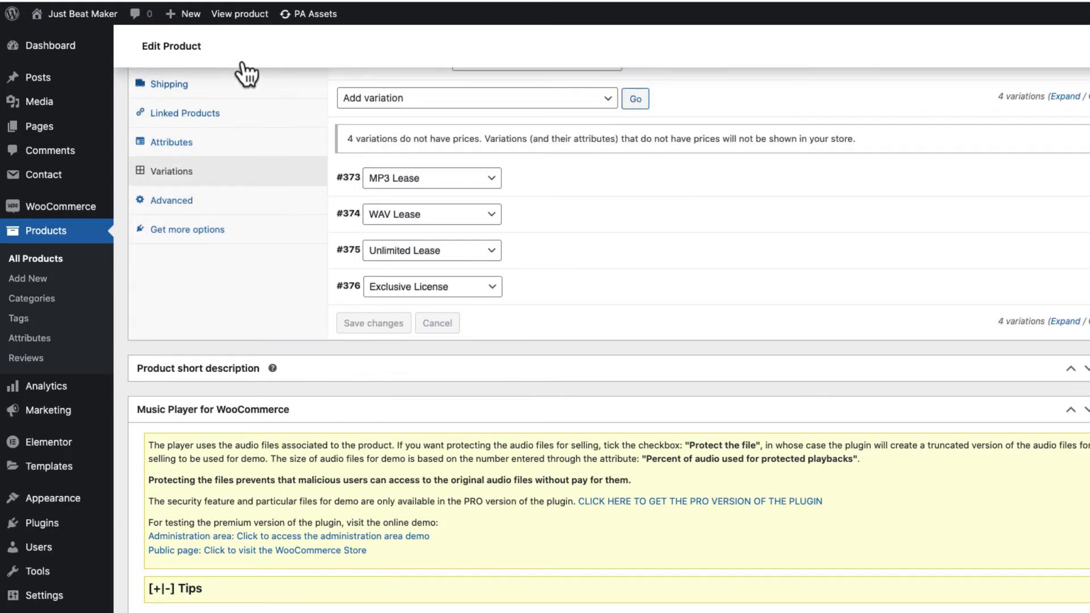
scroll("up", 3)
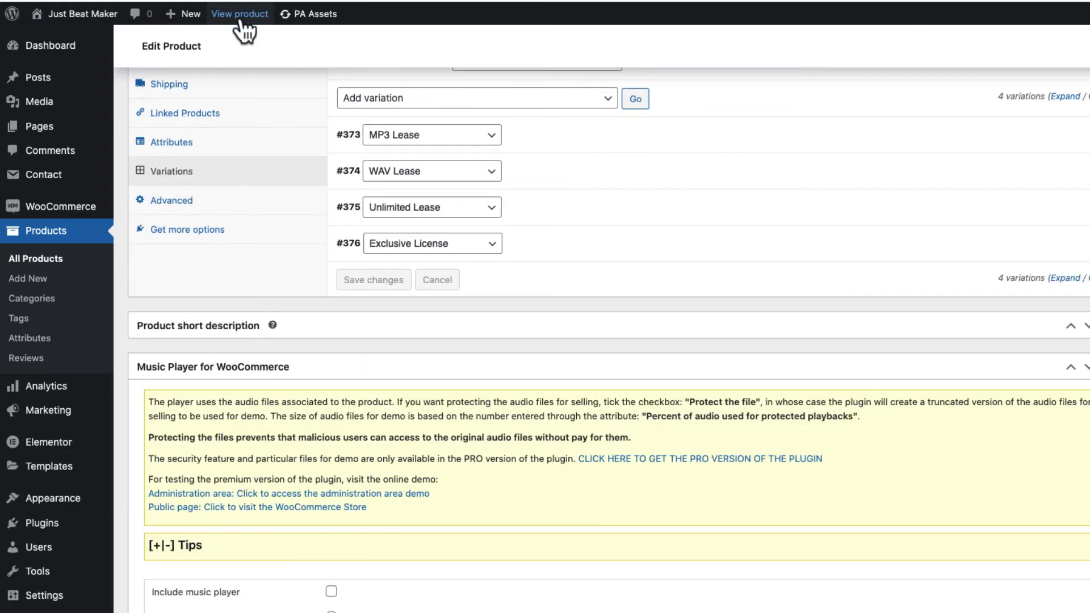
View the beat on the storefront and select MP3, Unlimited and Exclusive licenses to check prices.
left_click(239, 13)
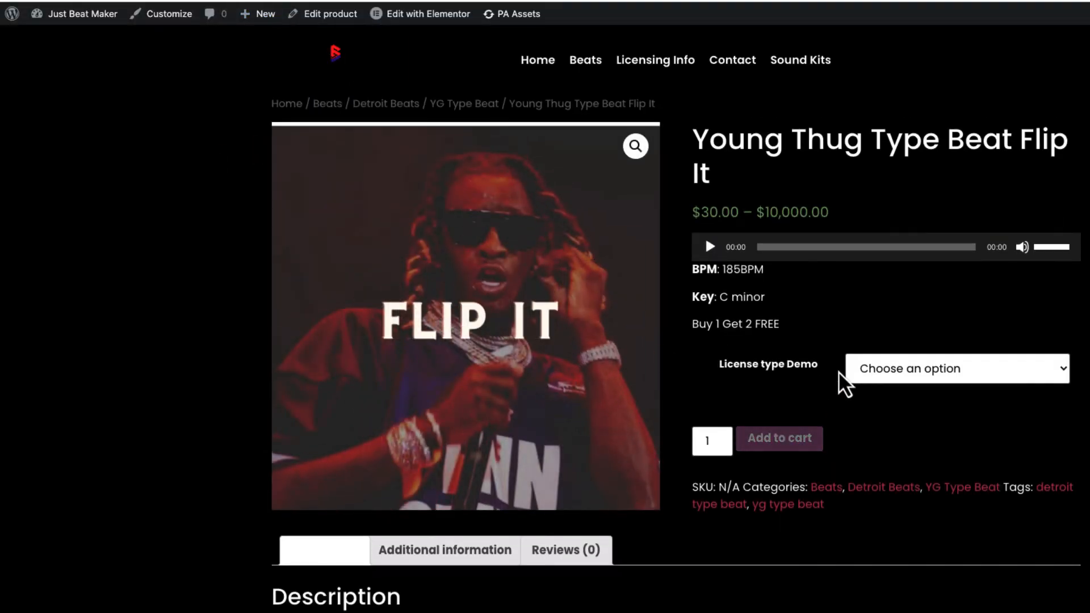
left_click(955, 369)
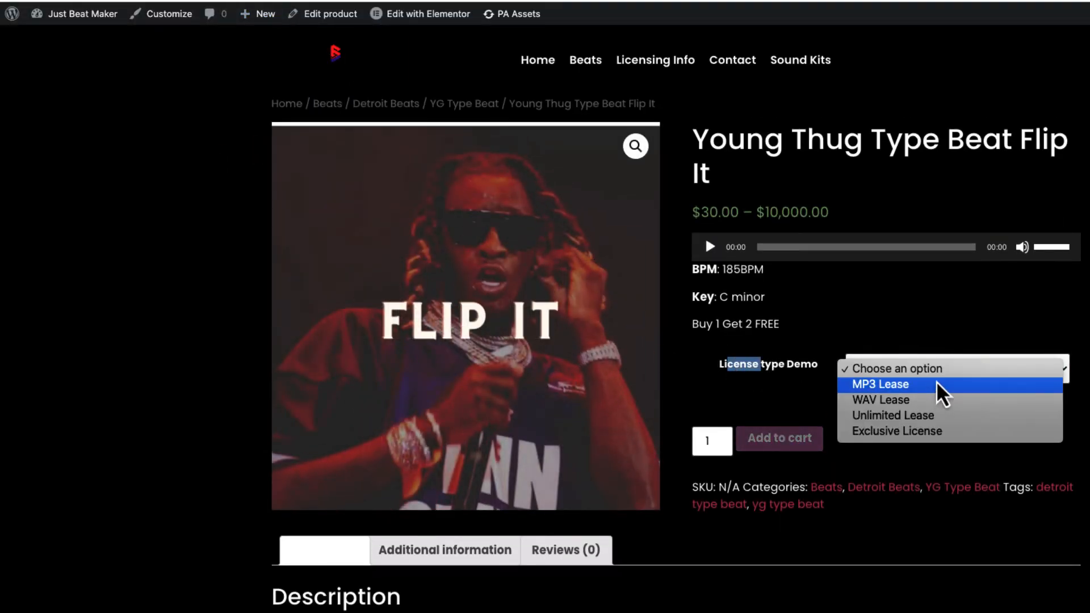
left_click(880, 385)
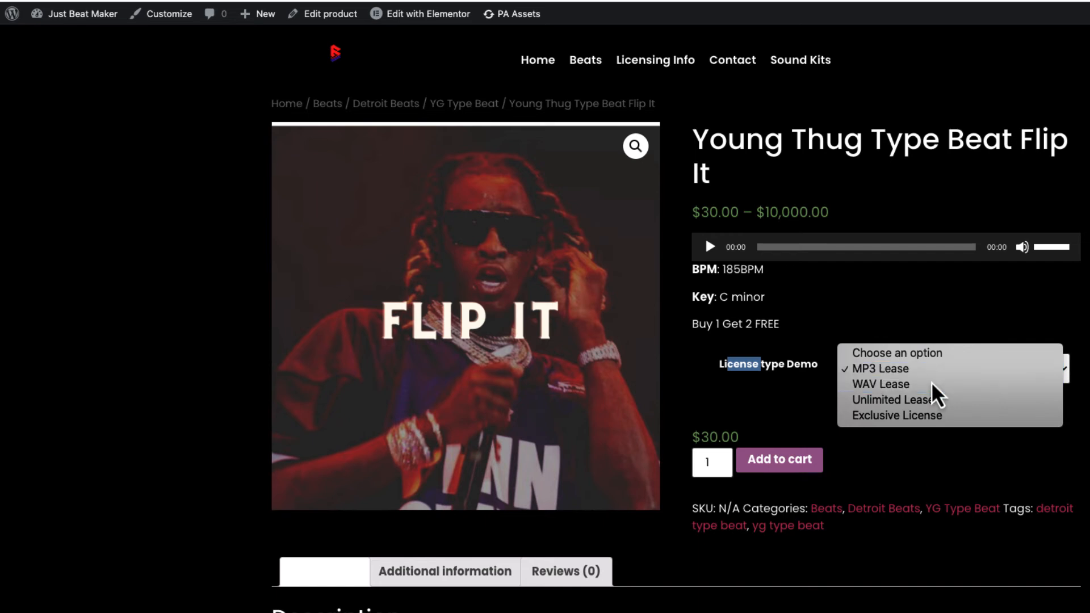
left_click(894, 400)
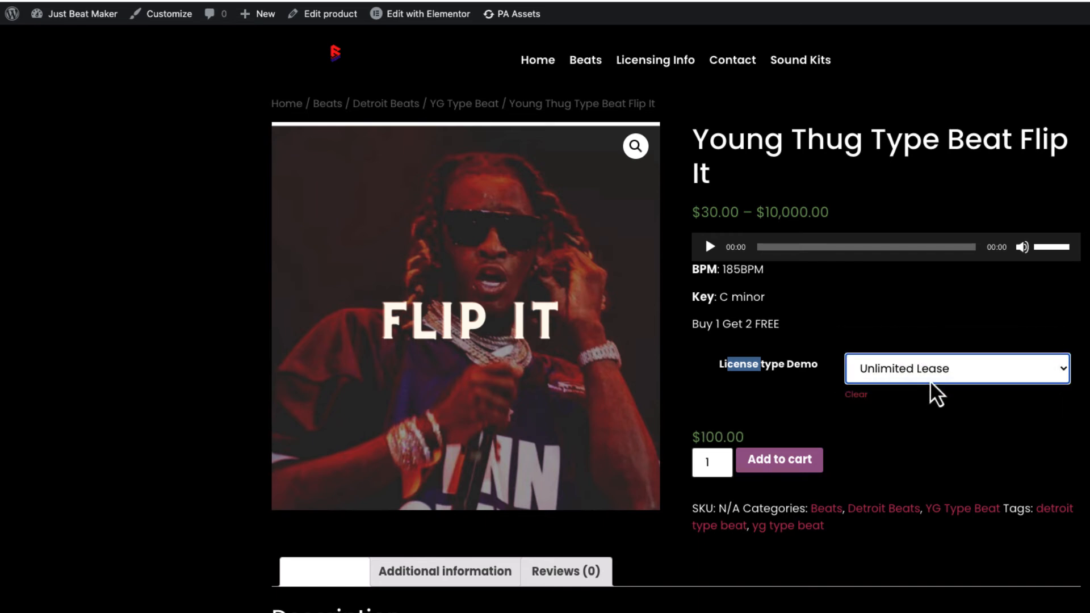
left_click(957, 369)
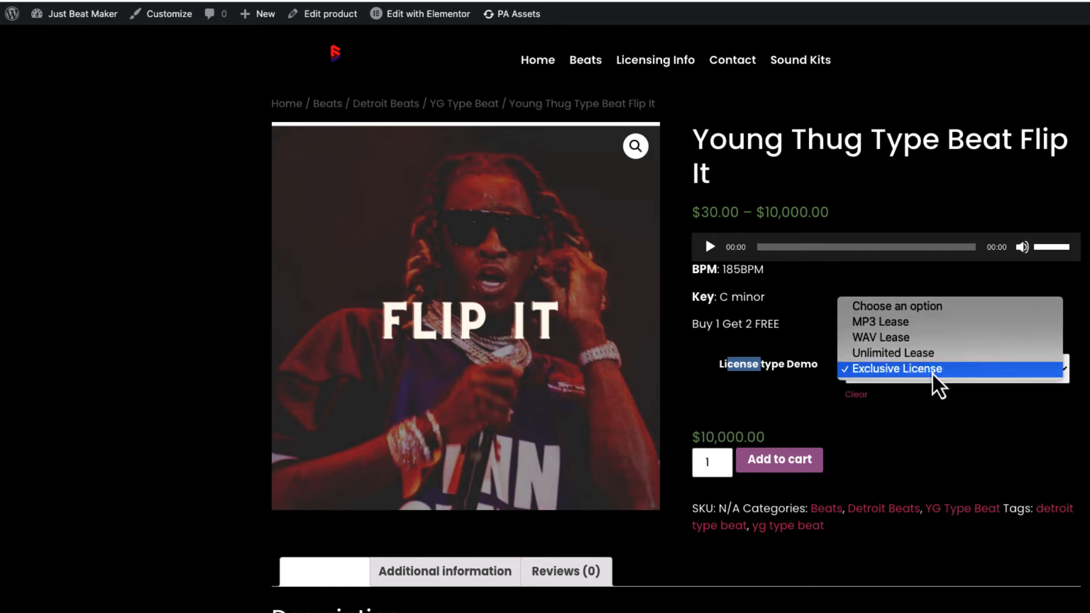
left_click(879, 321)
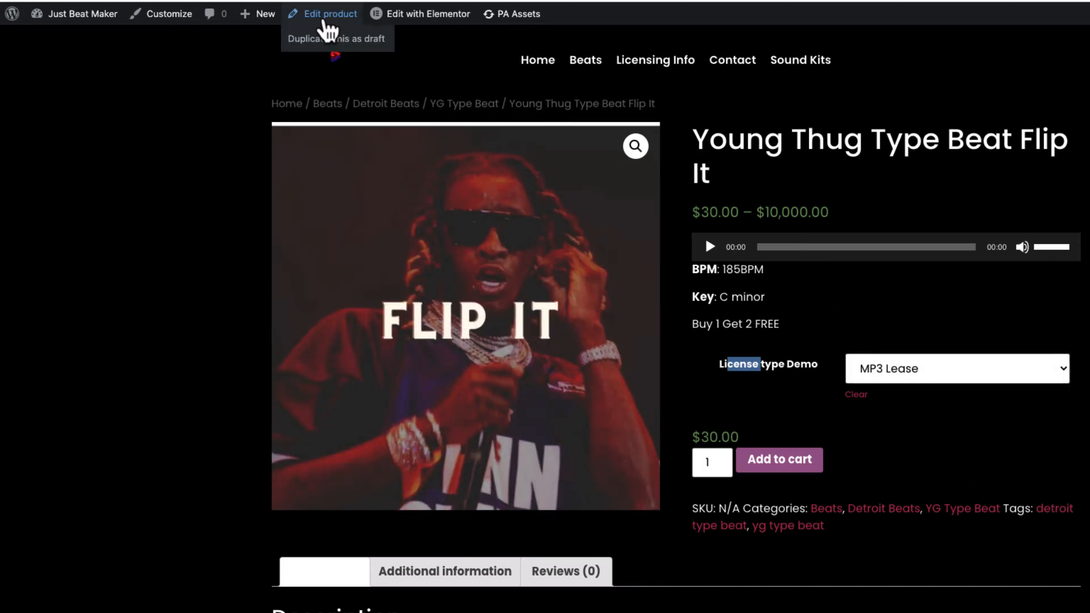
Give MP3 Lease a description of streams, views and producer-credit terms, and save.
left_click(328, 13)
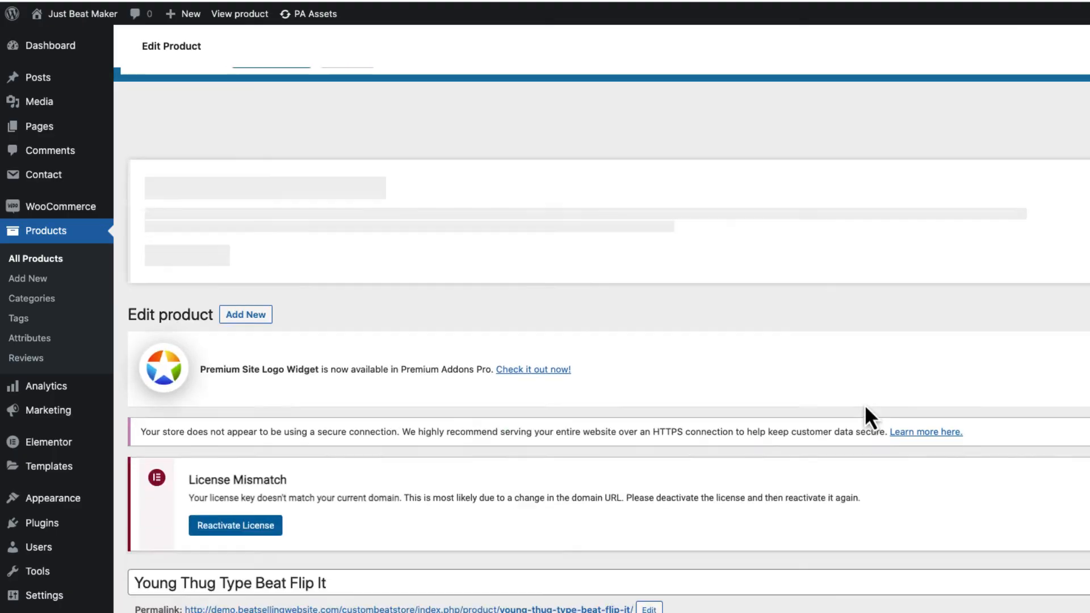
scroll("down", 3)
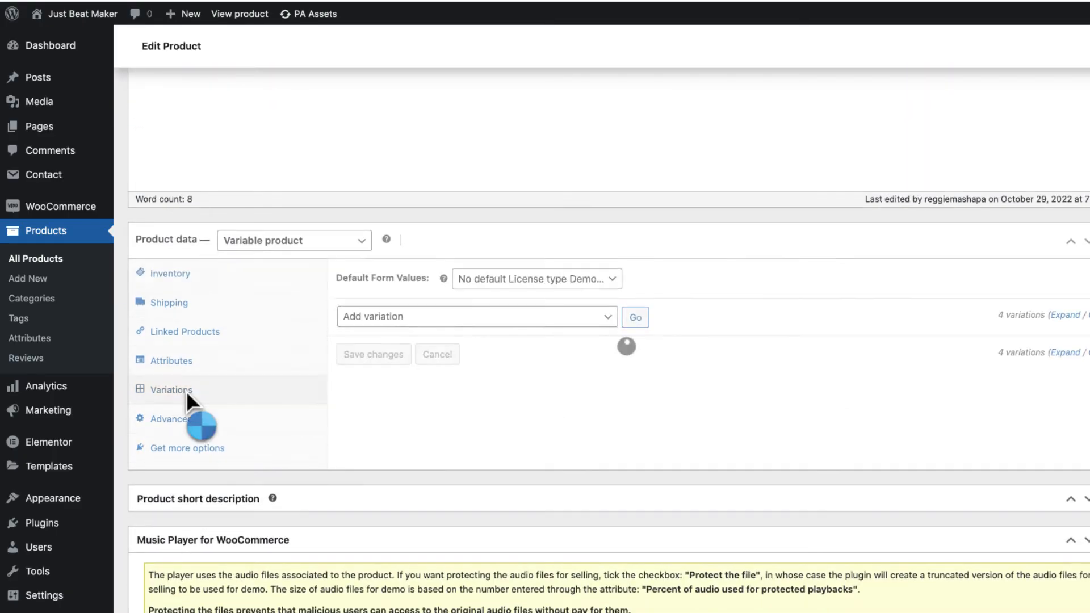
scroll("down", 3)
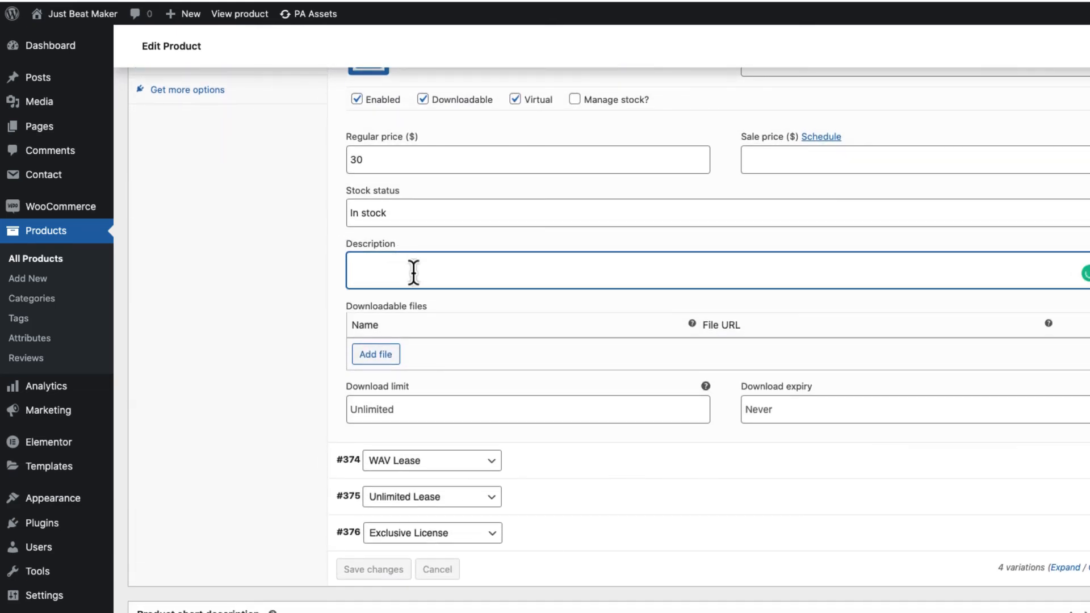
left_click(239, 13)
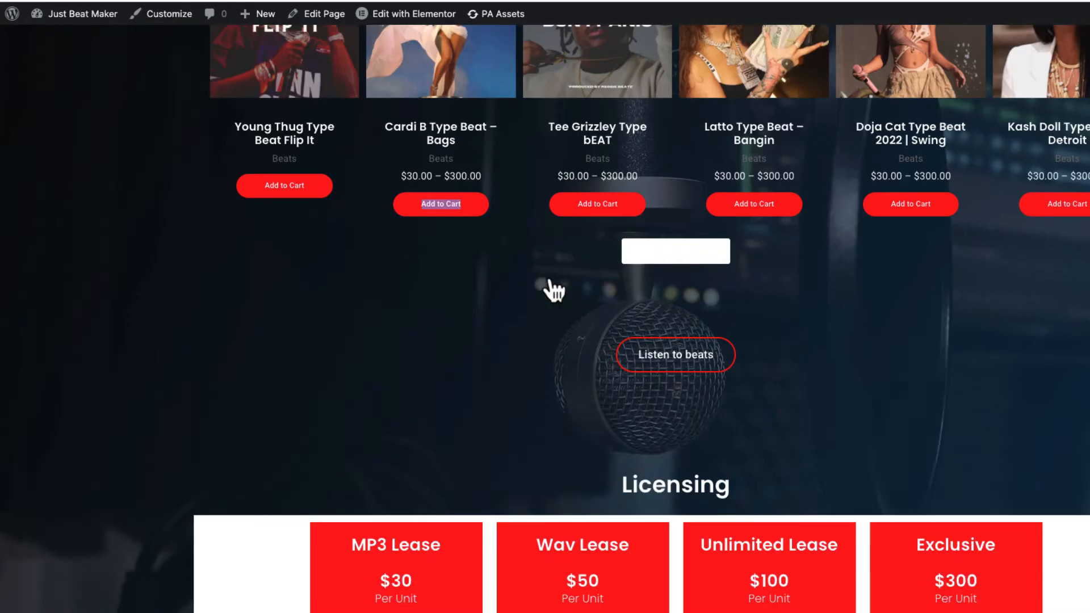
scroll("down", 3)
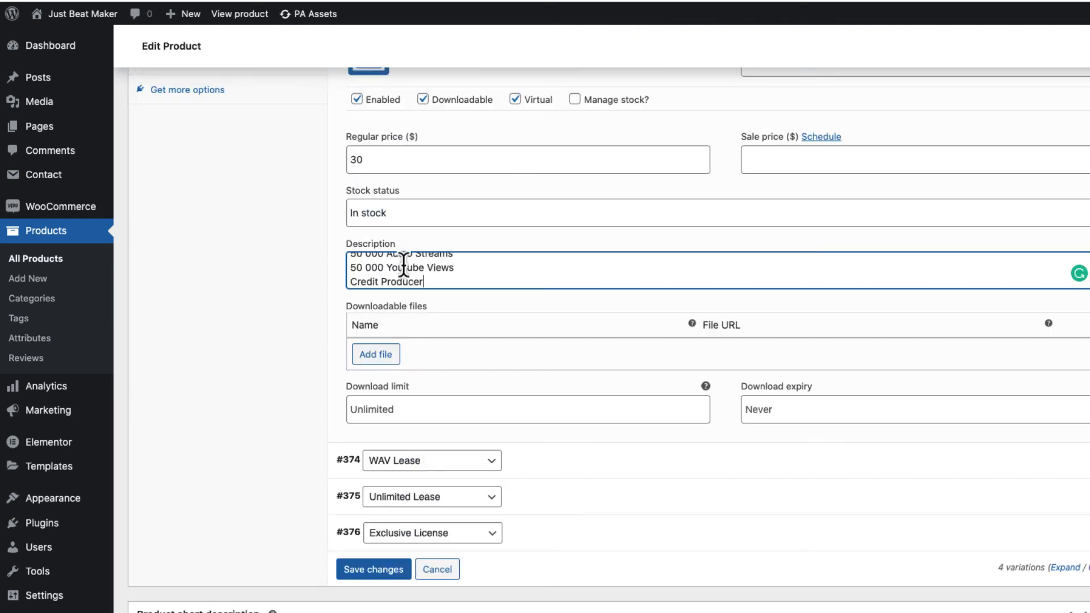
left_click(373, 569)
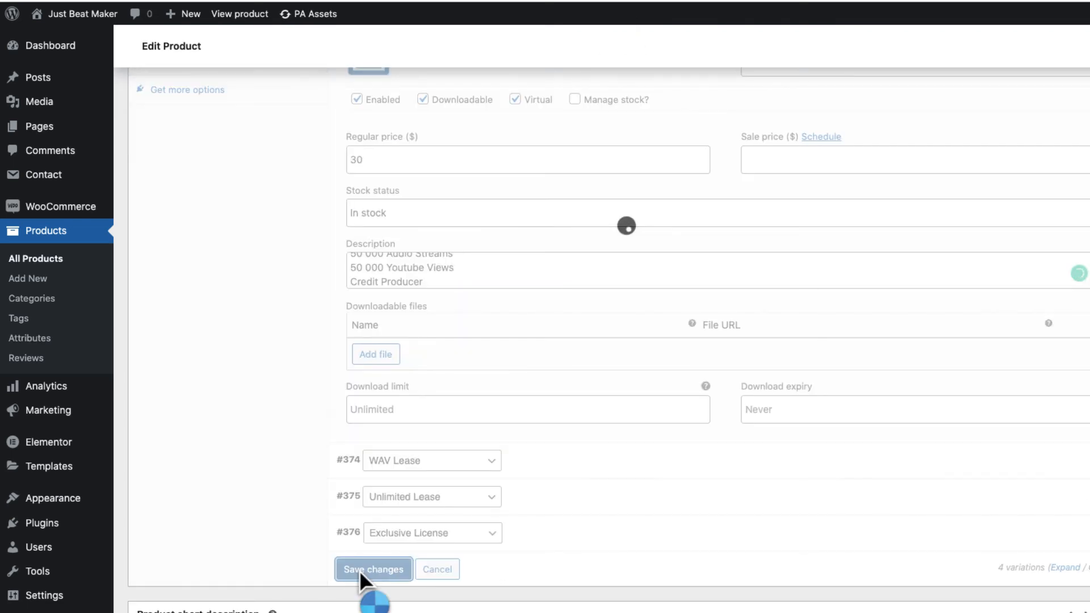
left_click(374, 569)
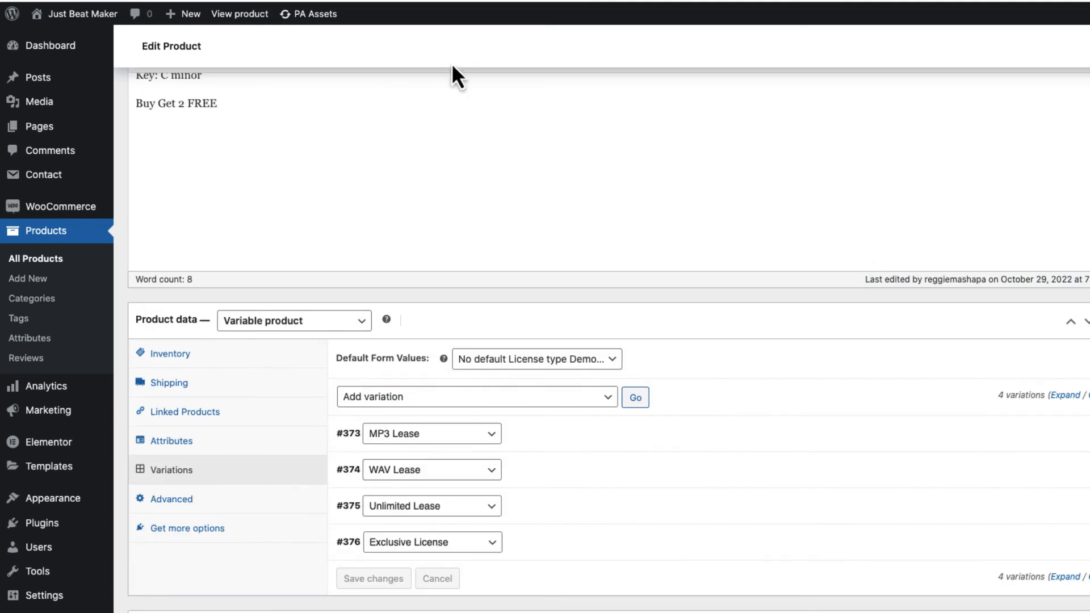
mouse_move(239, 13)
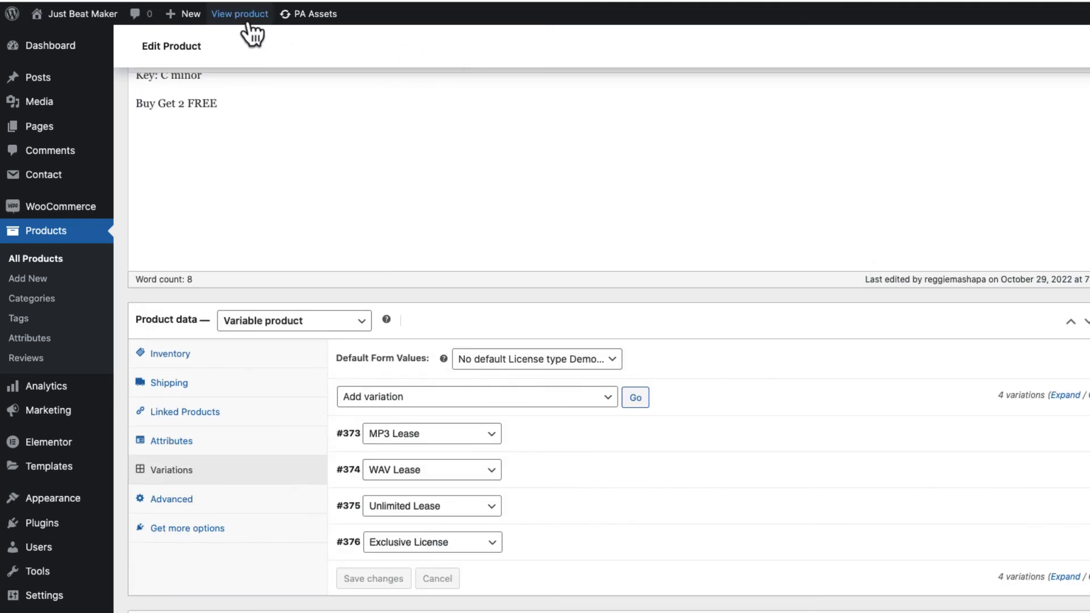
On the storefront product page, switch License type through MP3 Lease, WAV Lease, Exclusive License, then MP3 Lease.
left_click(239, 13)
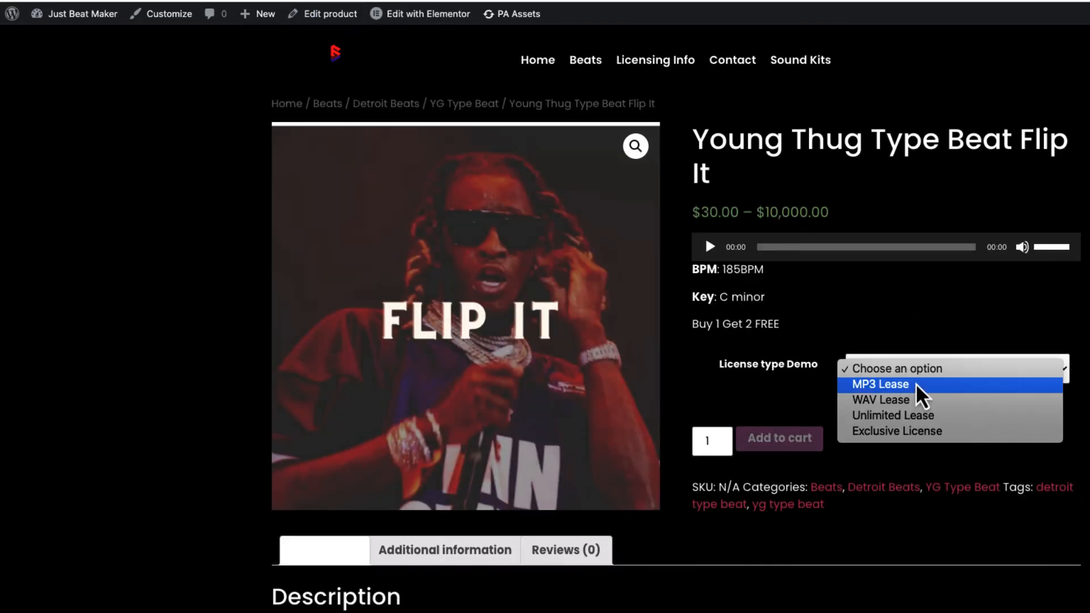
left_click(880, 384)
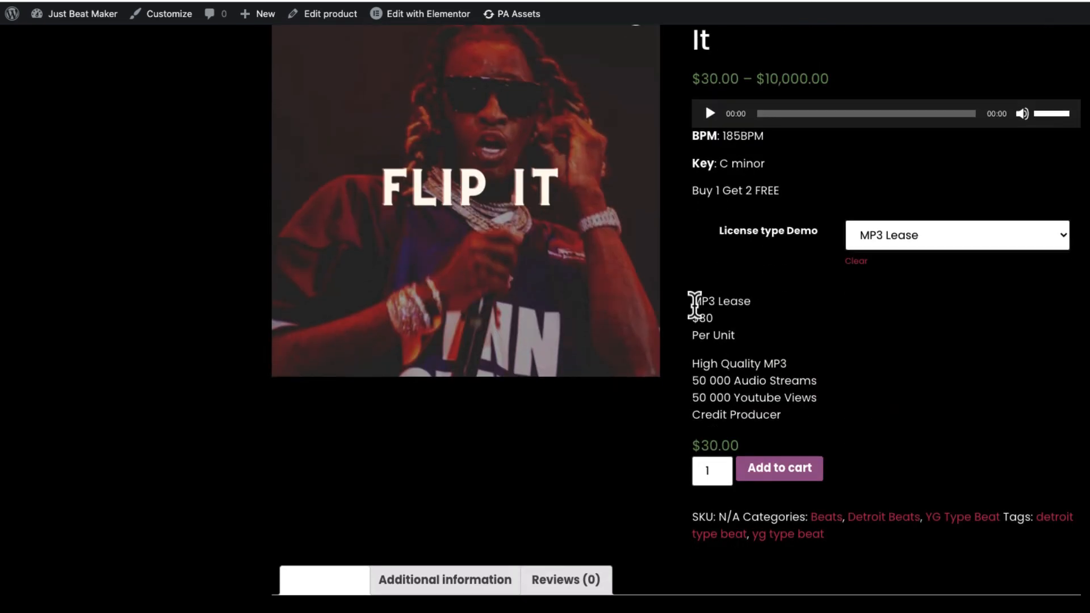
left_click(956, 235)
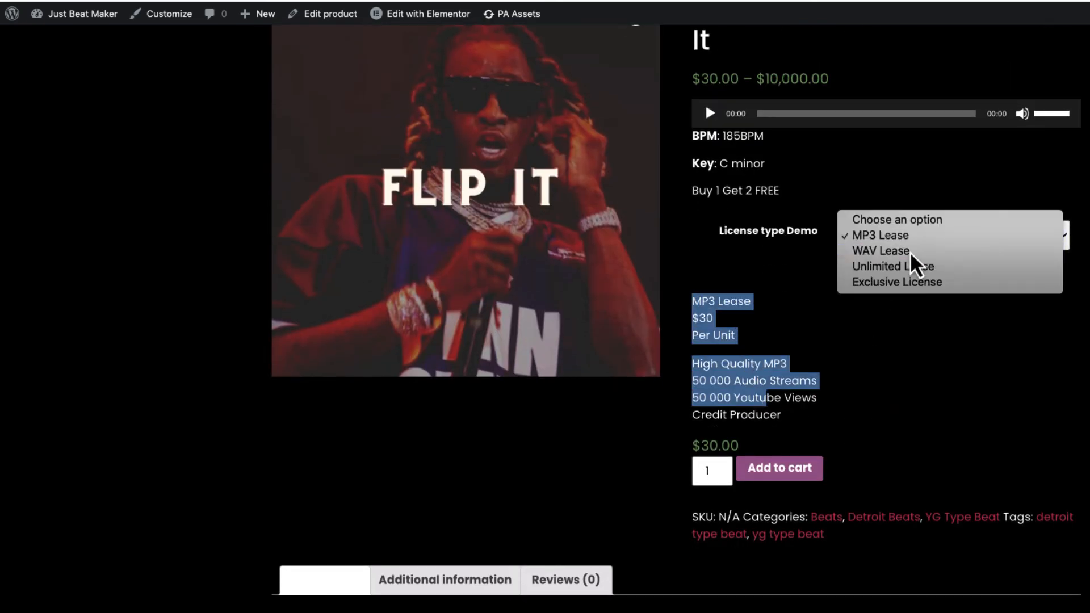
left_click(880, 251)
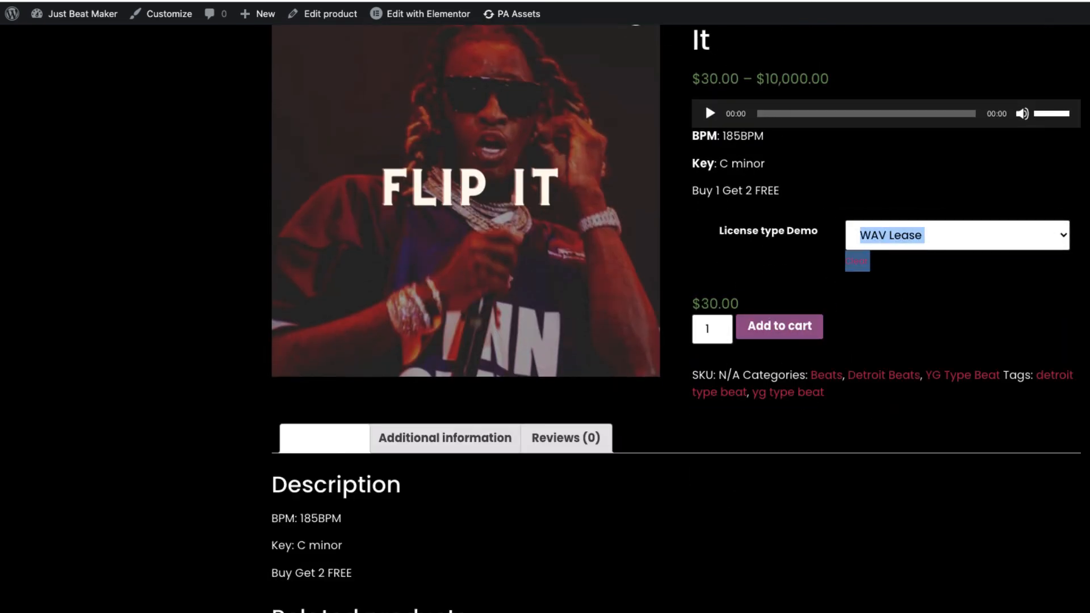
left_click(956, 235)
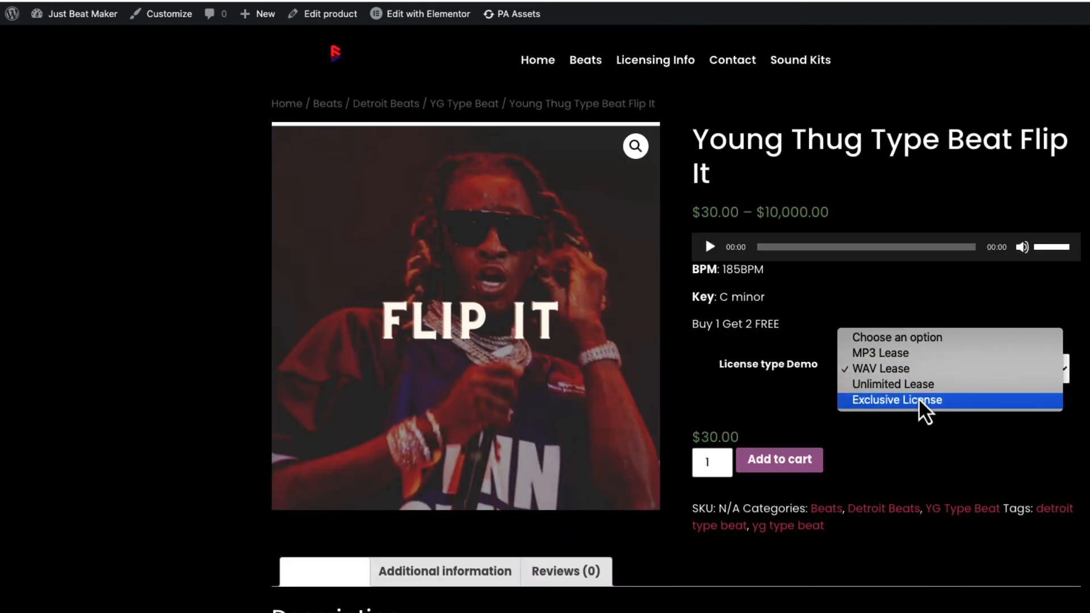
left_click(897, 399)
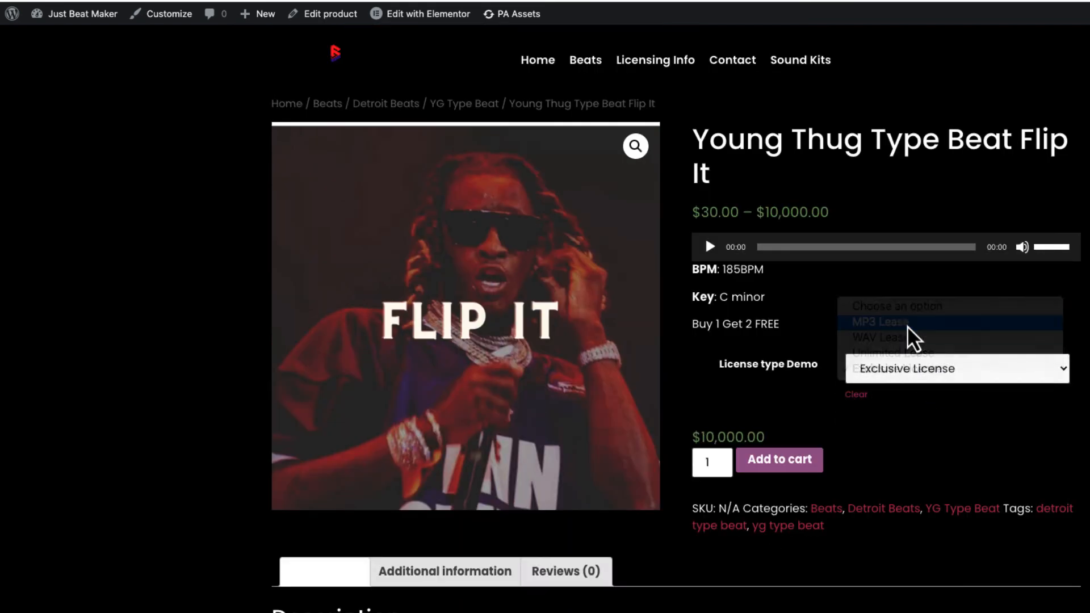
left_click(880, 322)
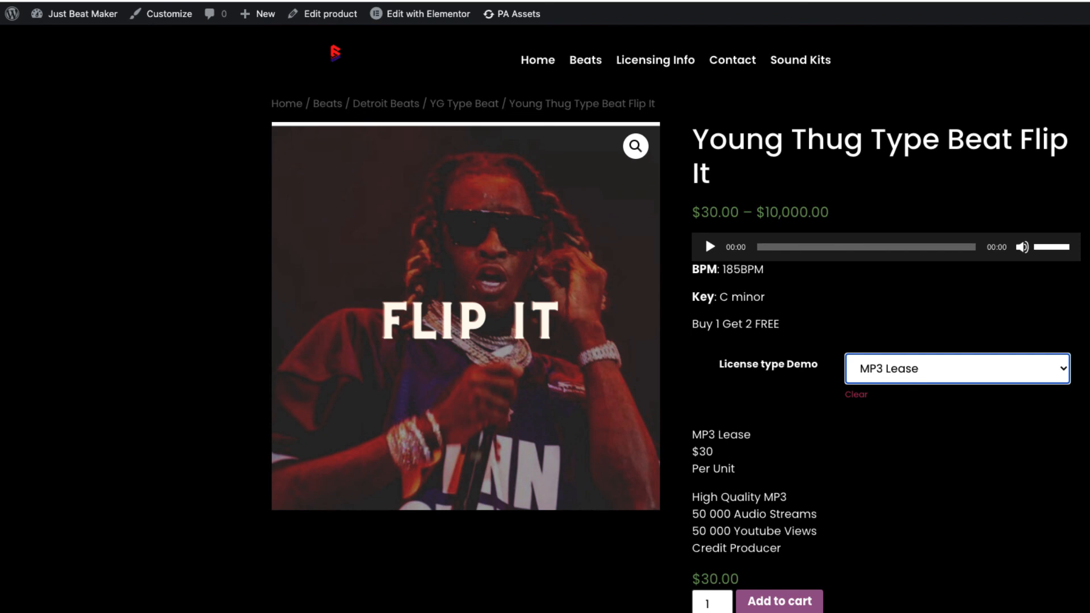
mouse_move(328, 13)
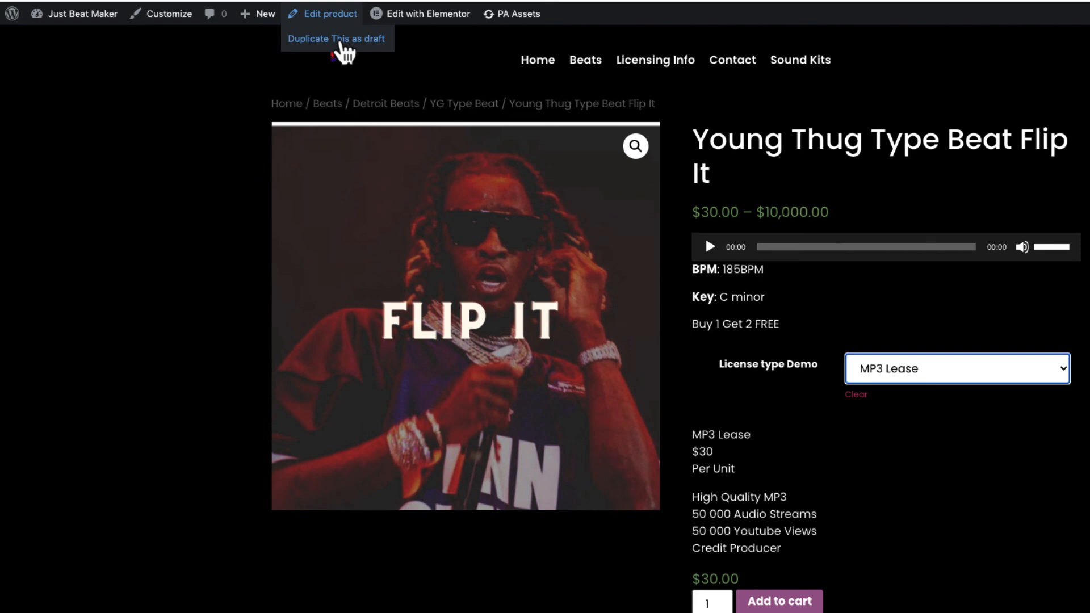
mouse_move(374, 49)
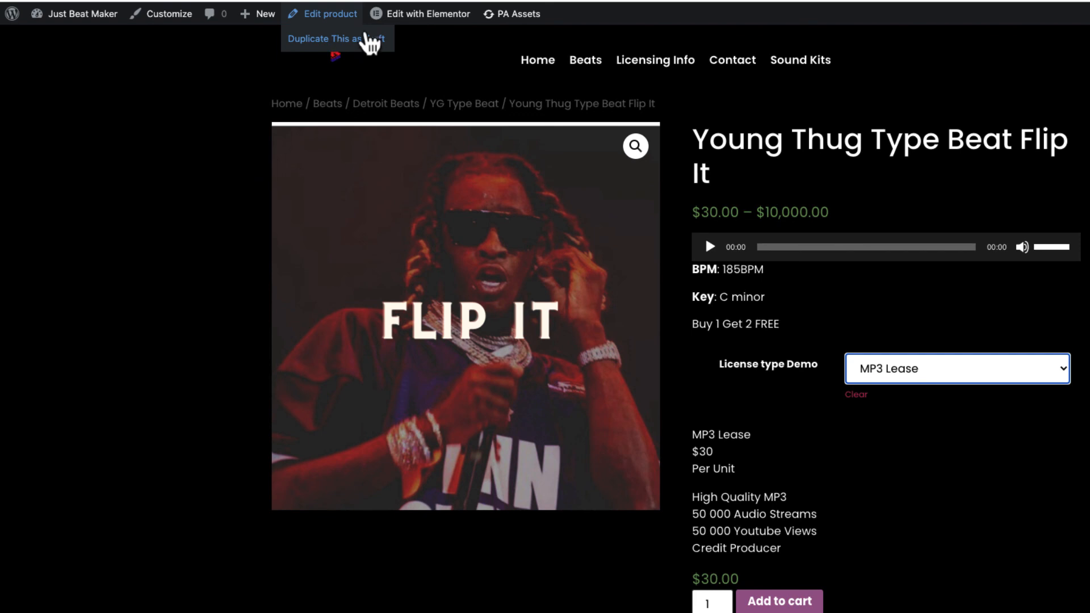